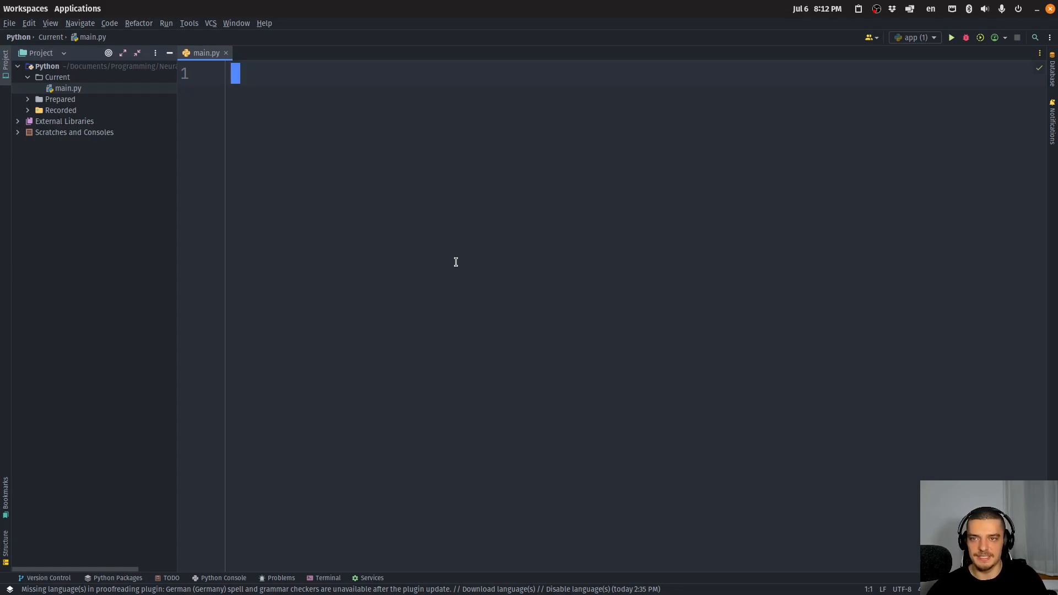
- Switch to the browser showing the github.com/pydata/numexpr repository page
click(422, 576)
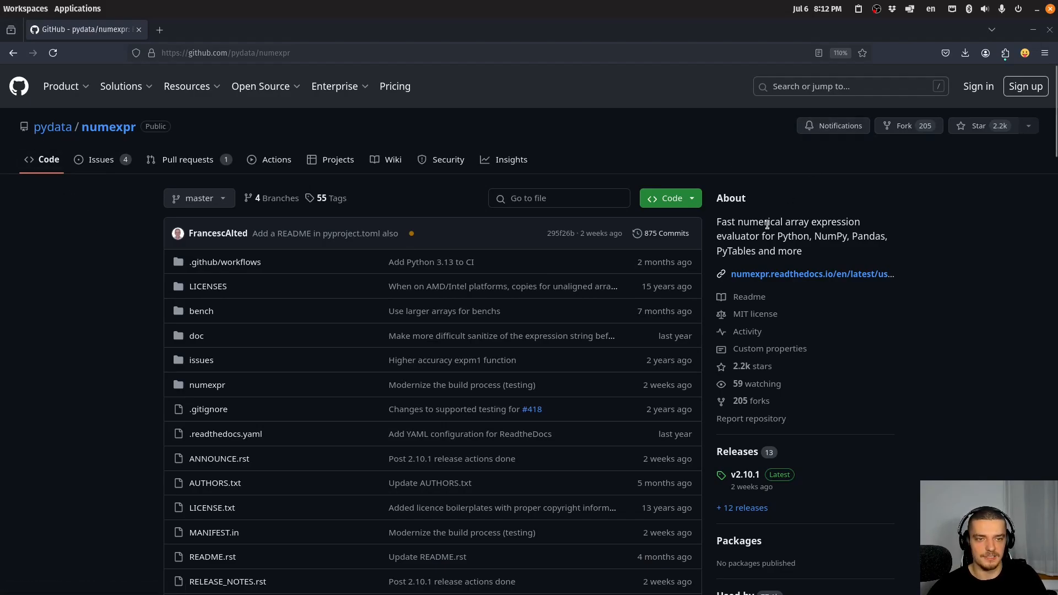
- Scroll the numexpr README and highlight the 'How NumExpr achieves high performance' section
double_click(736, 235)
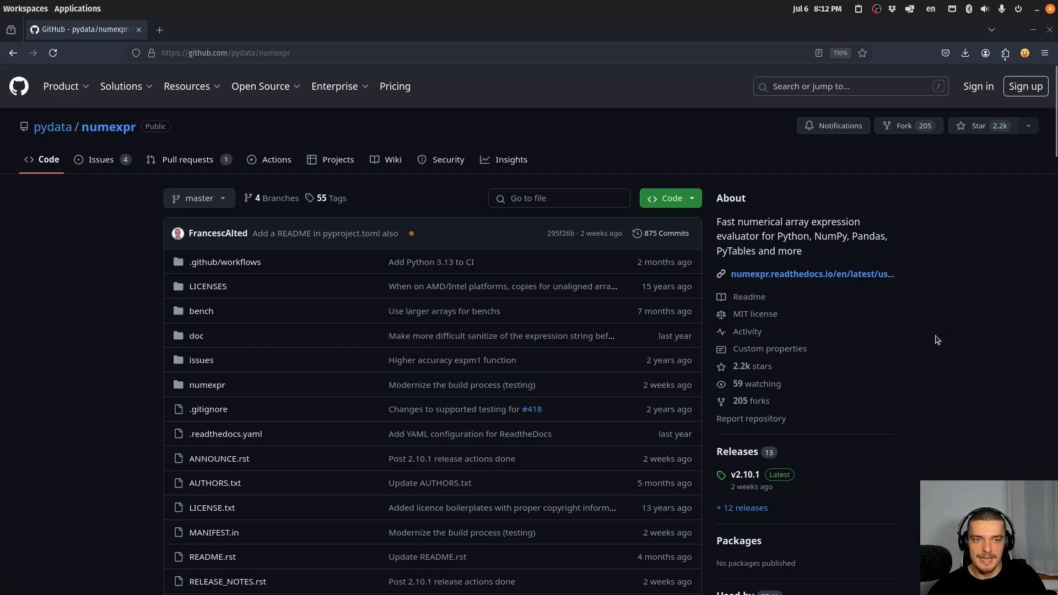
scroll(down, 3)
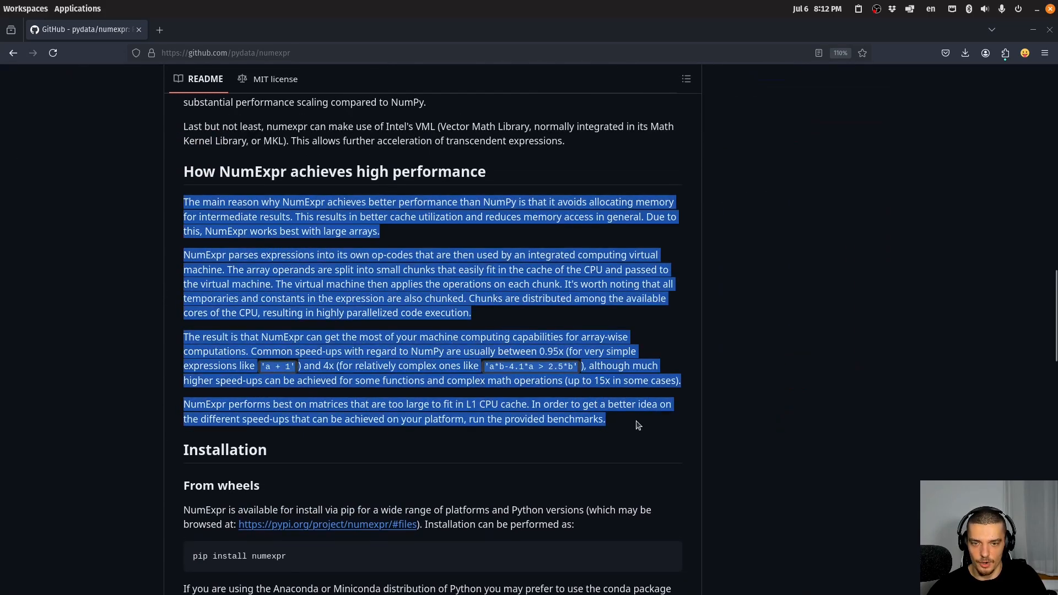
click(651, 439)
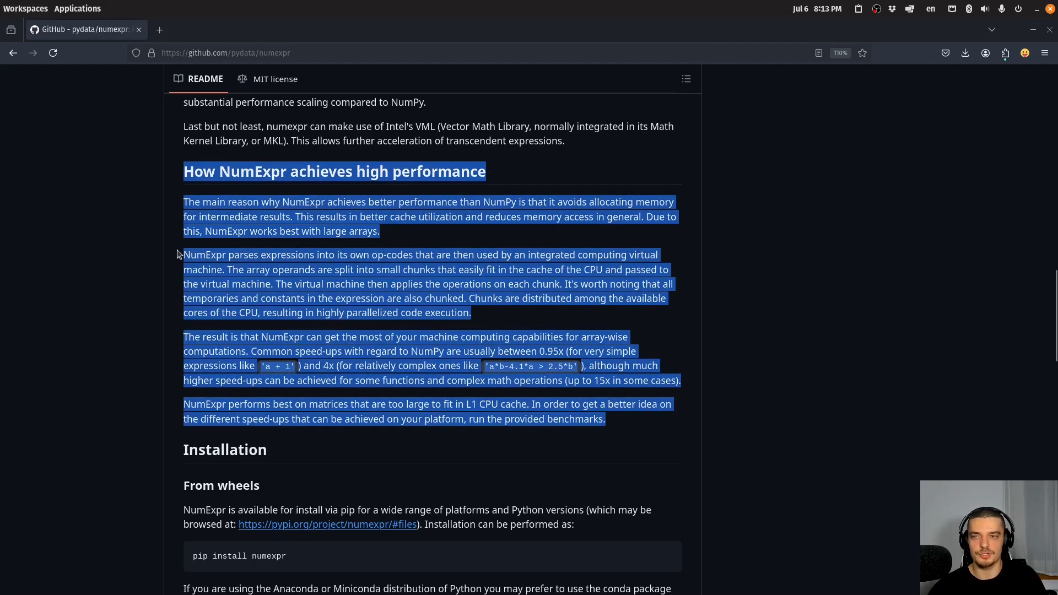
scroll(up, 3)
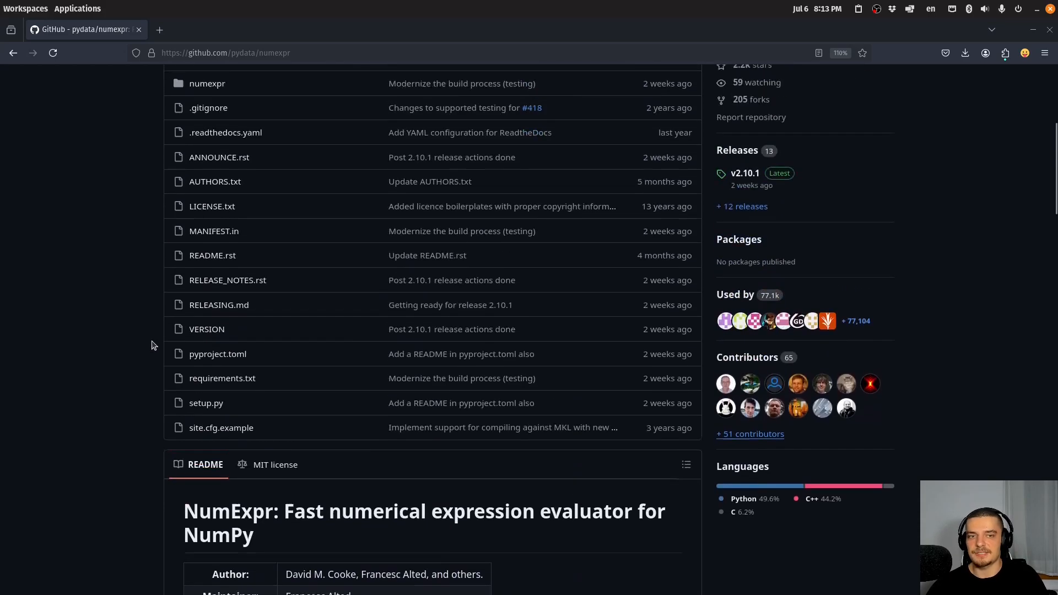
scroll(up, 3)
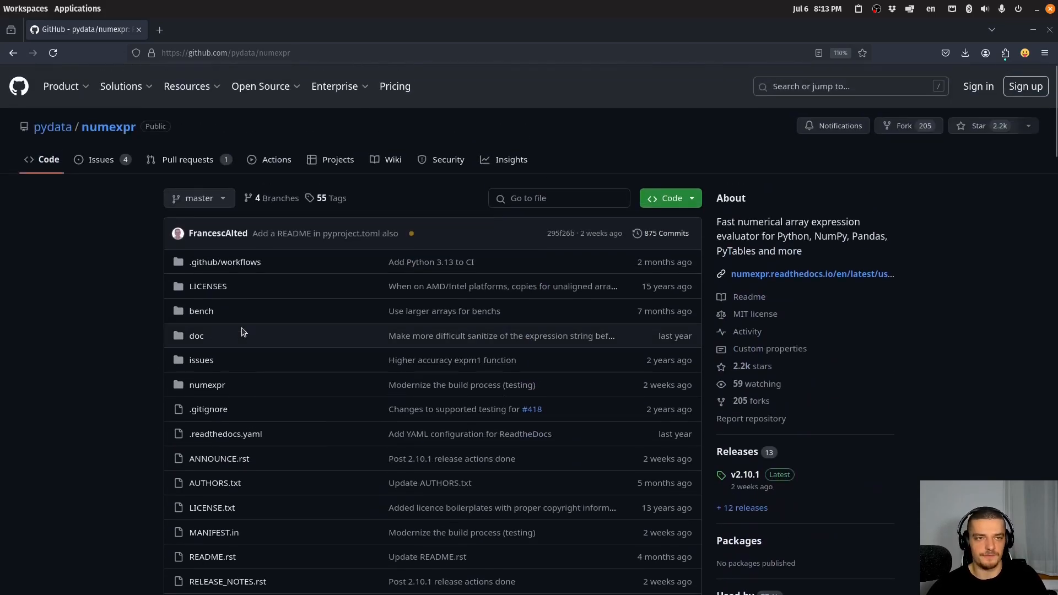
mouse_move(168, 336)
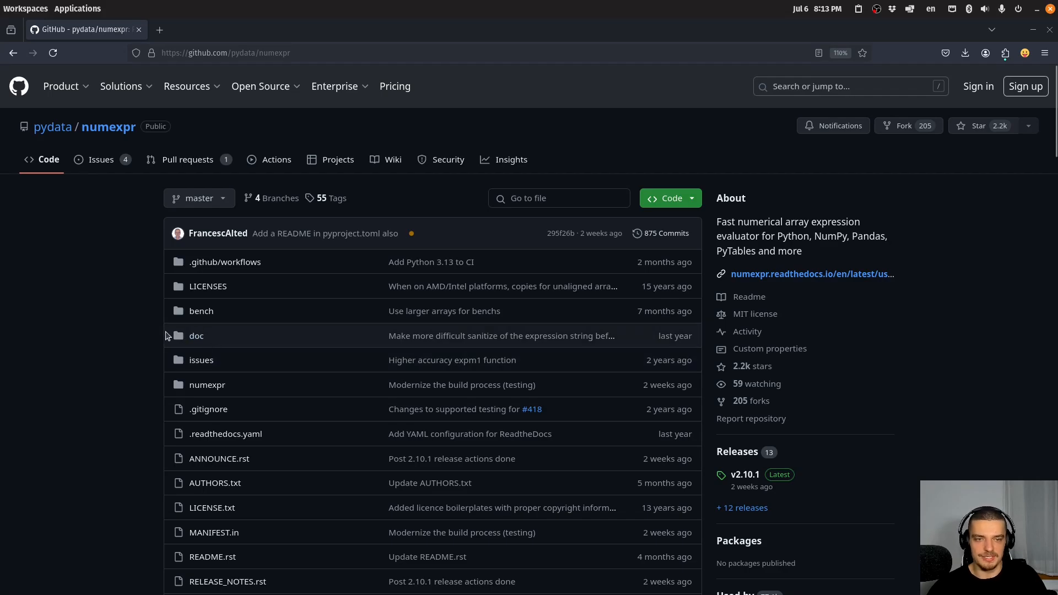
mouse_move(140, 337)
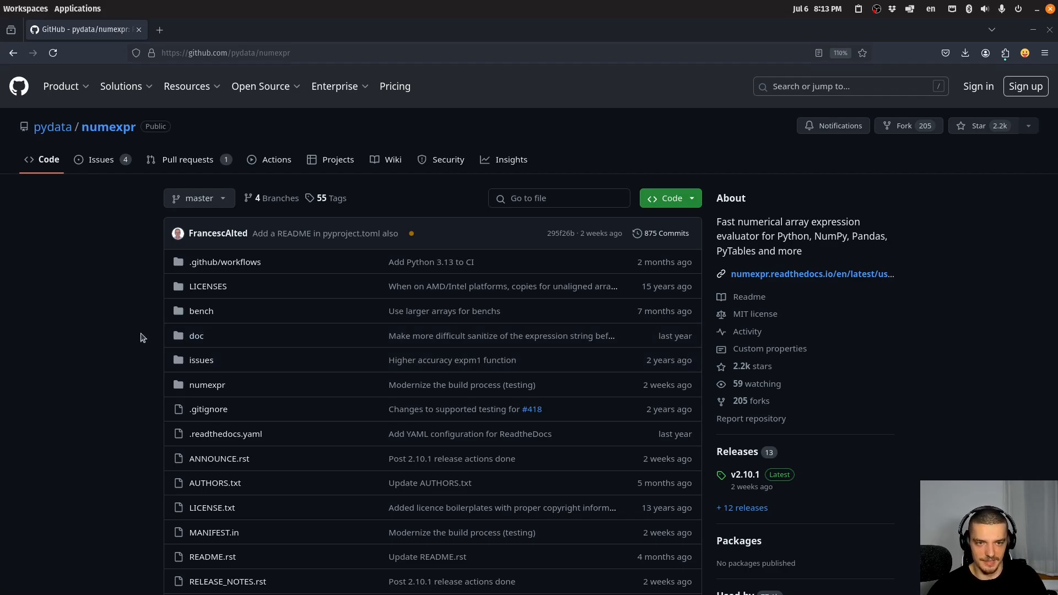
scroll(down, 3)
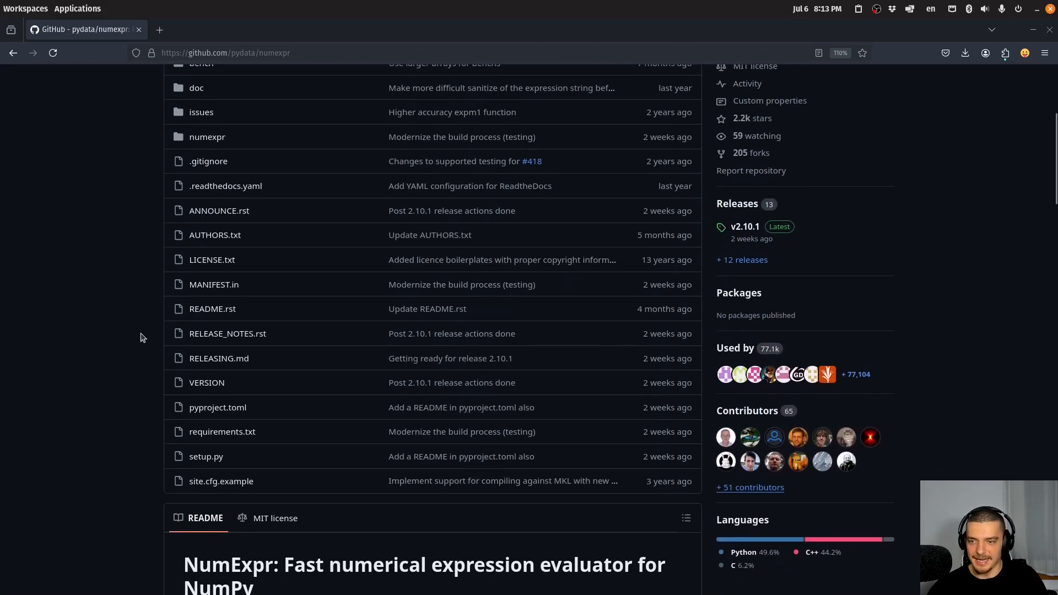
scroll(down, 3)
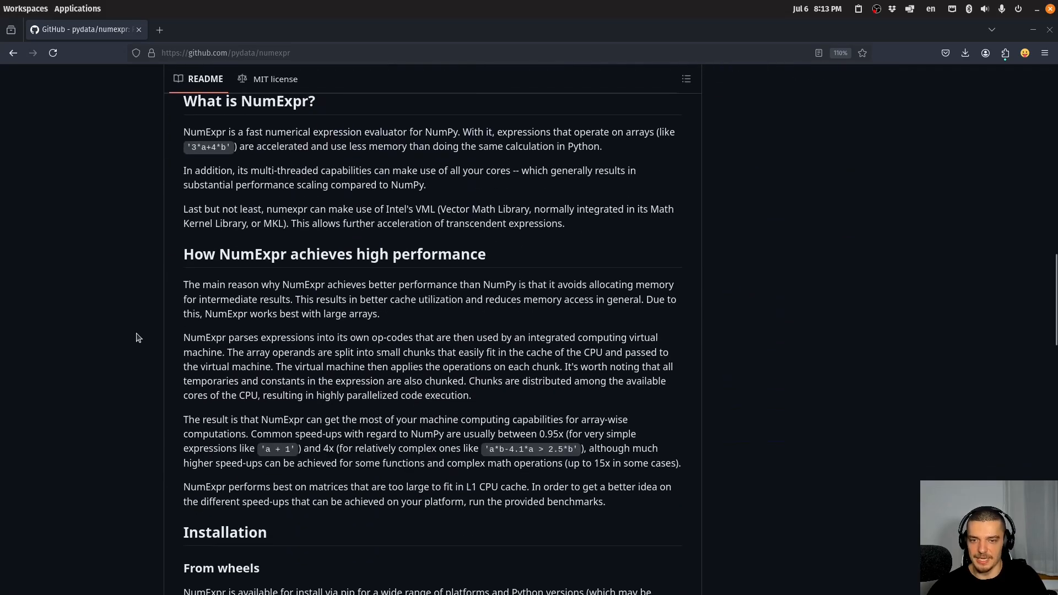
mouse_move(749, 239)
text(pip3)
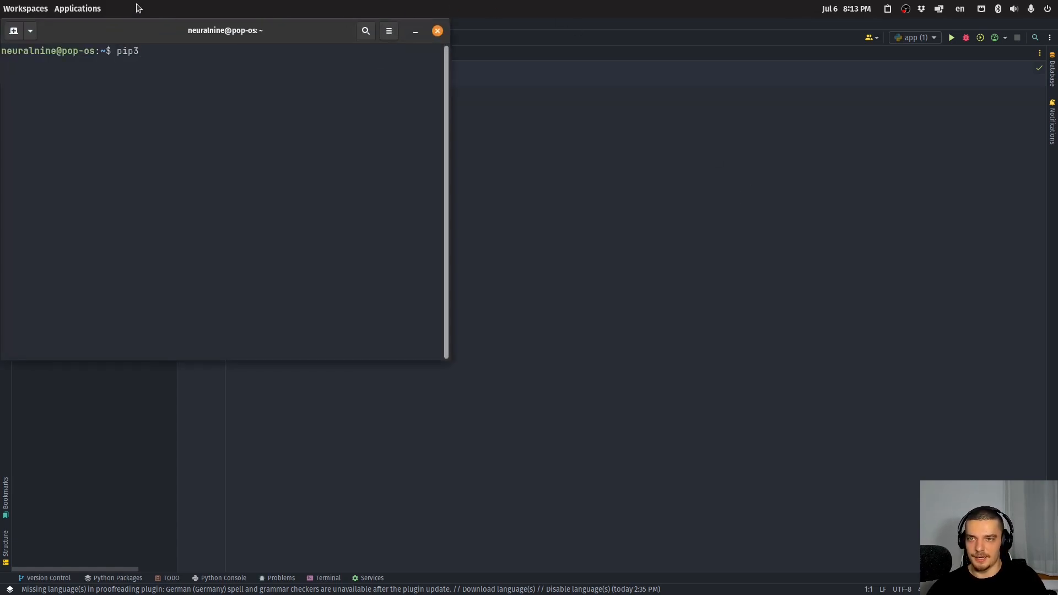
- Run pip3 install numpy pandas numexpr, see all already satisfied, and close the terminal
text(nu)
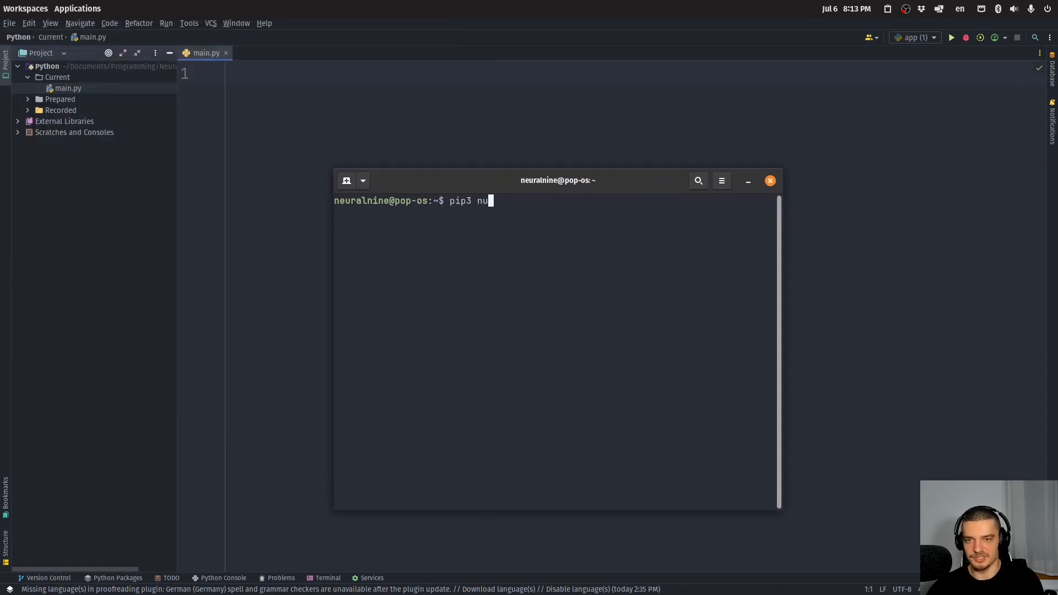
text(mpy pandas)
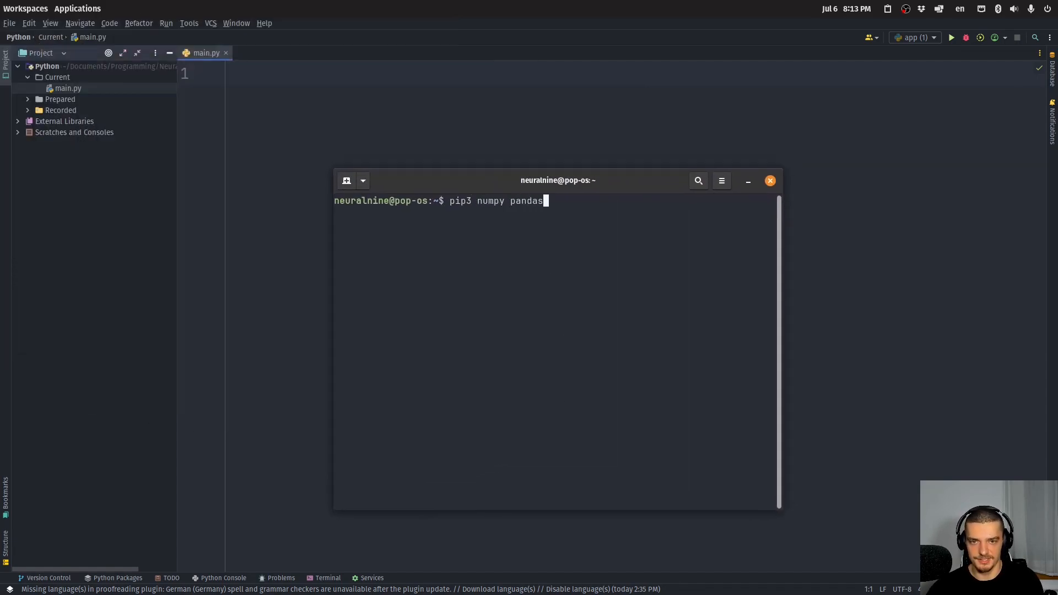
text(num)
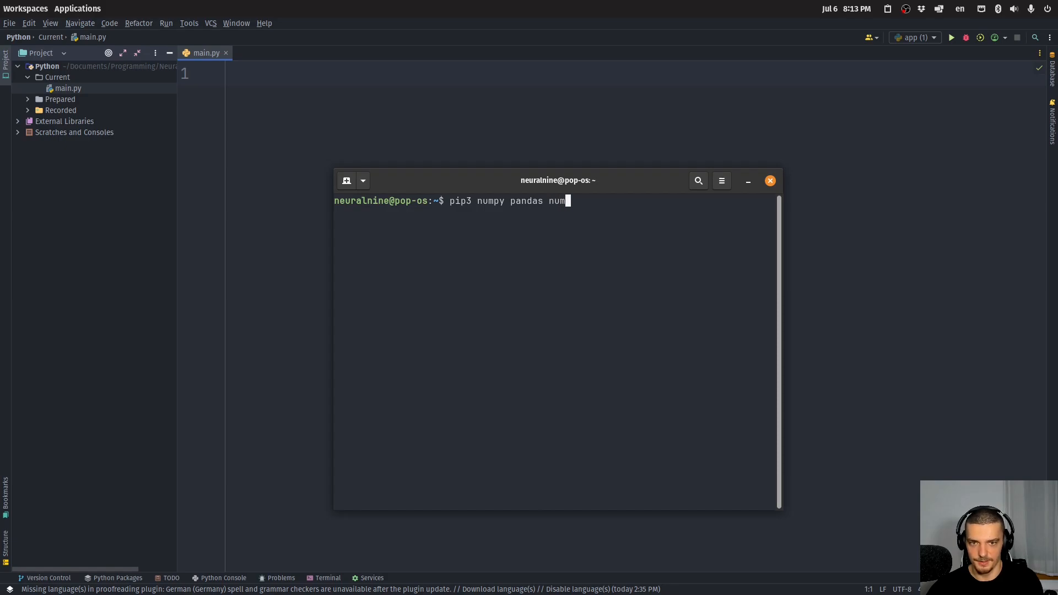
text(expr)
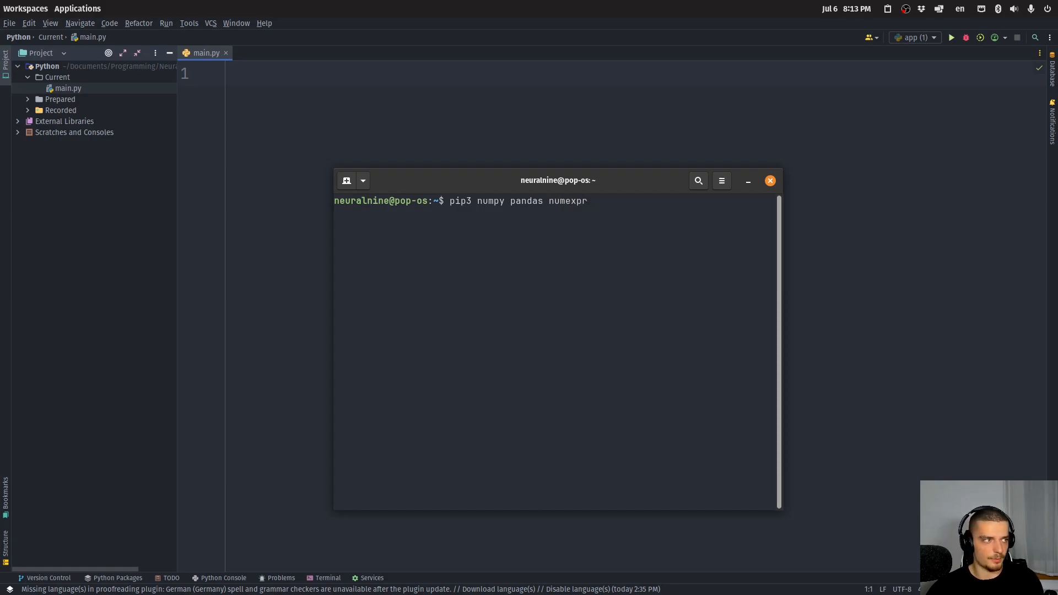
key(Return)
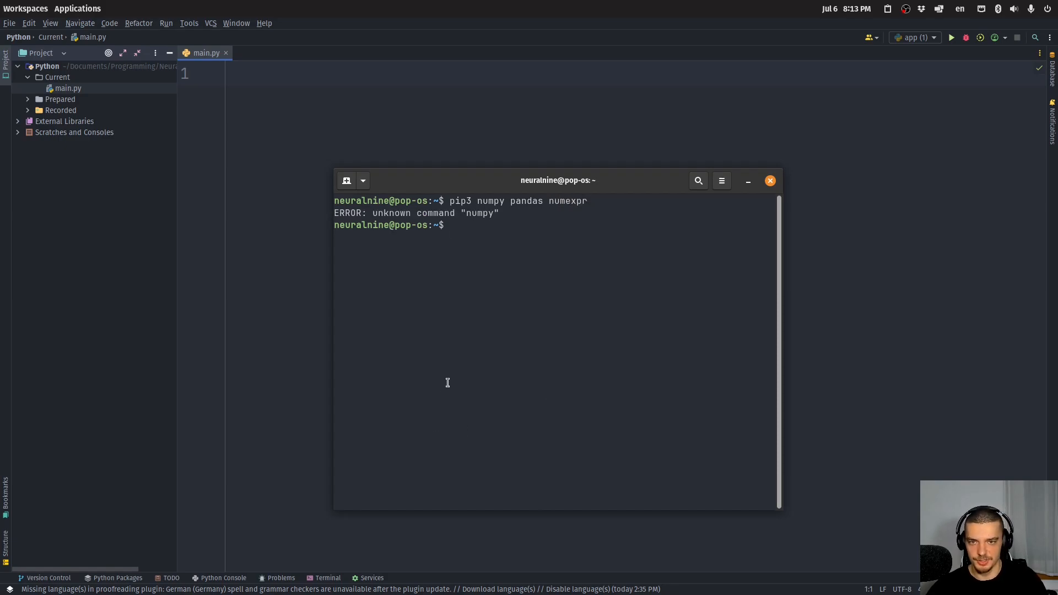
key(Up)
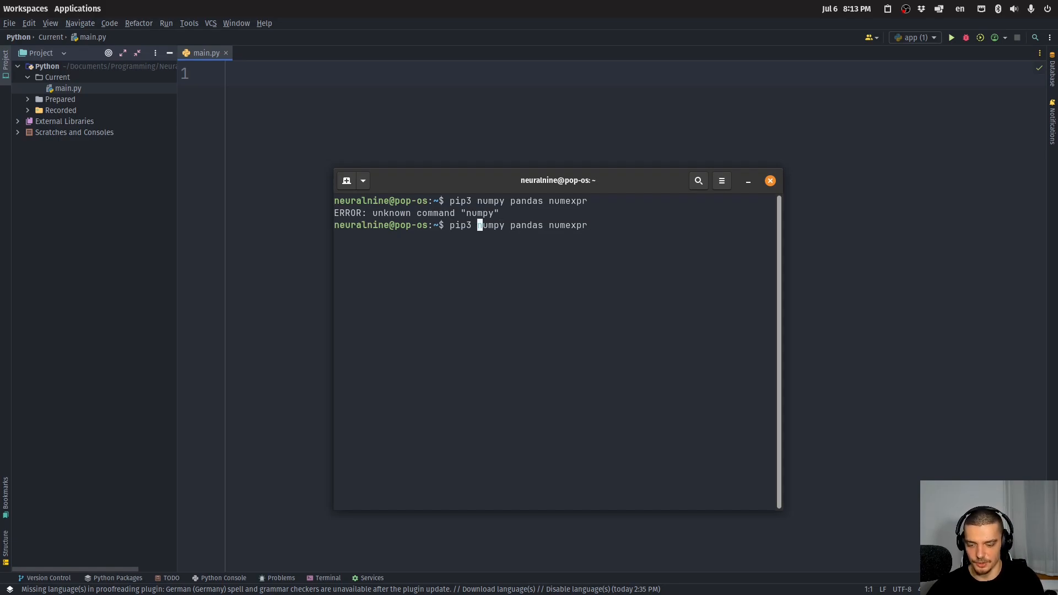
key(Return)
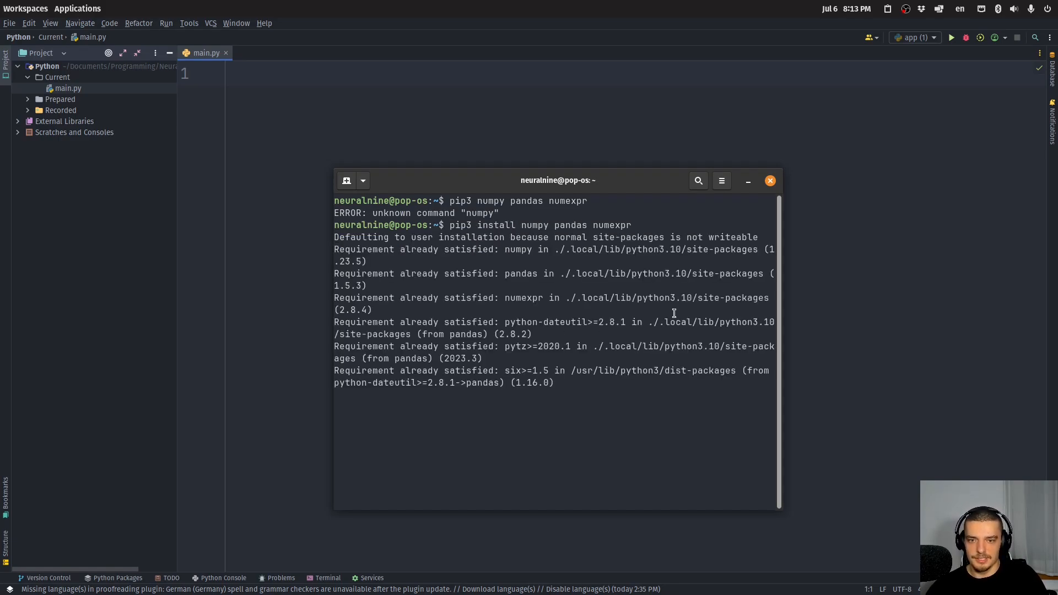
mouse_move(770, 181)
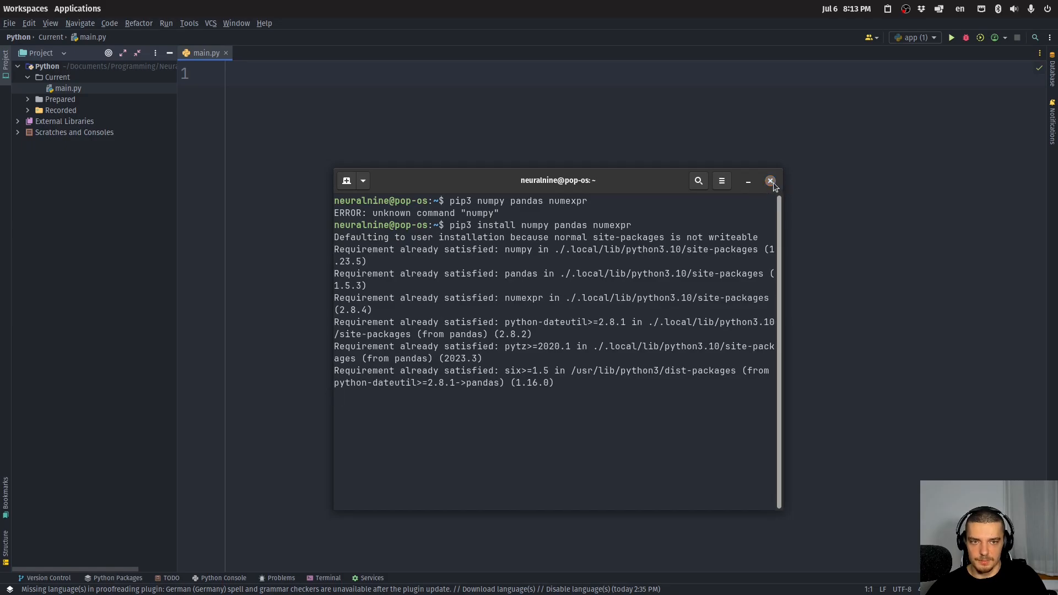
click(770, 181)
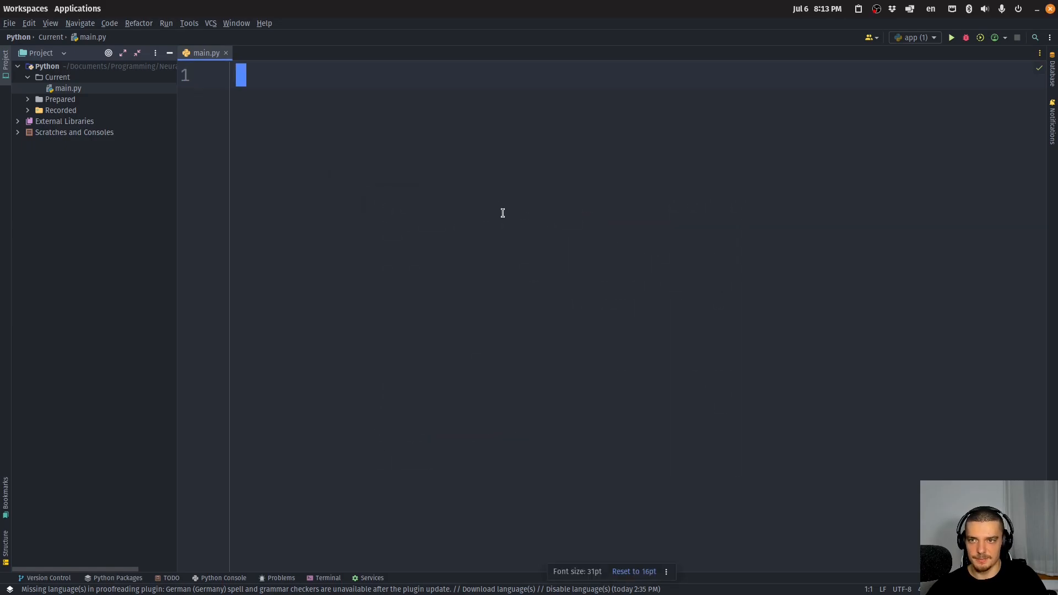
- Add imports of time, numpy as np and numexpr as ne to main.py
text(import numpy as np)
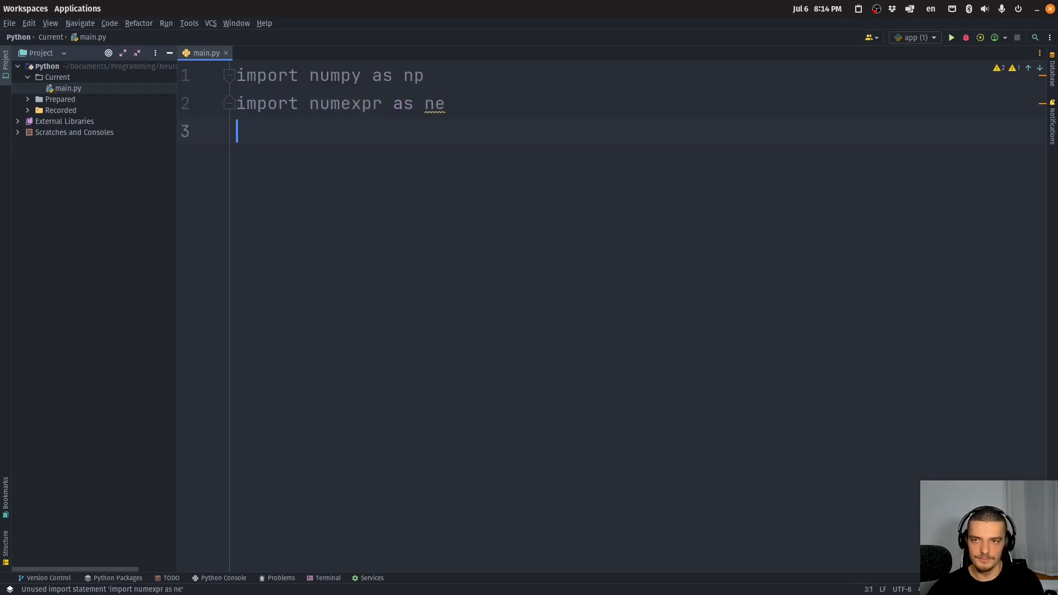
text(import time)
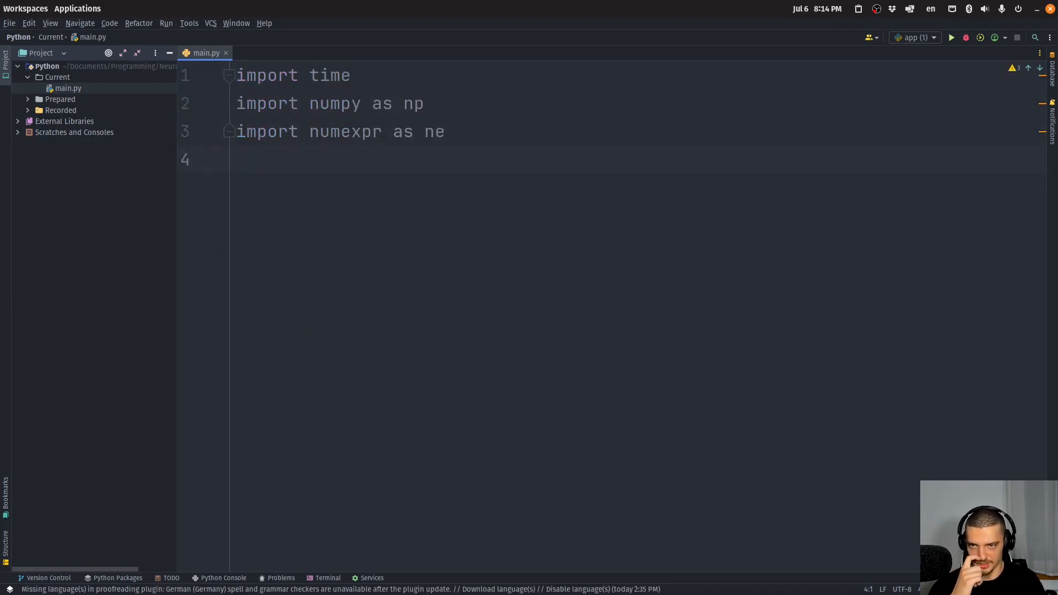
key(Return)
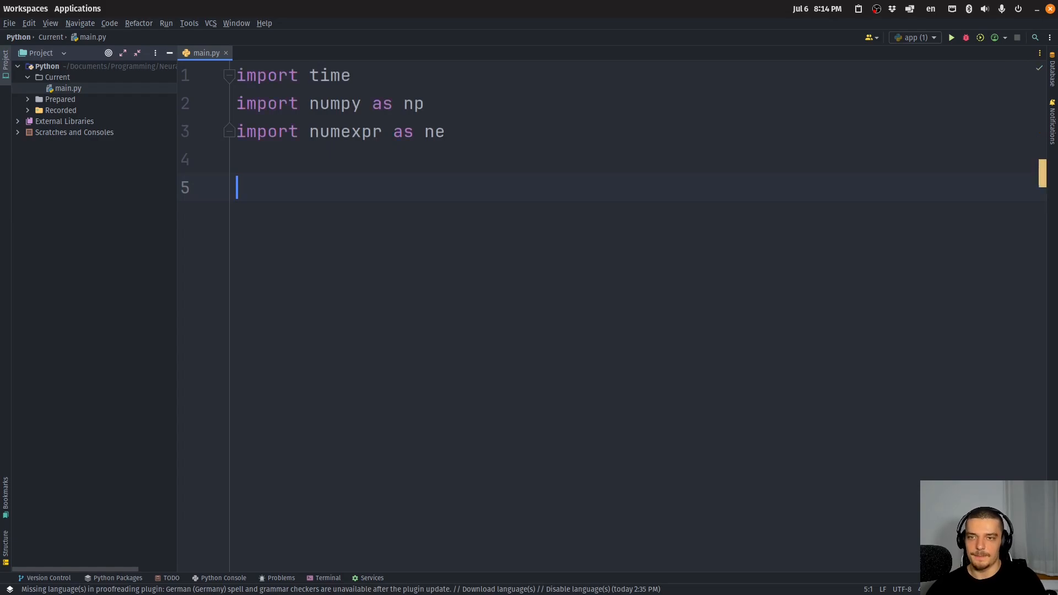
- Create random array a with np.random.rand of 10000000 values
text(a)
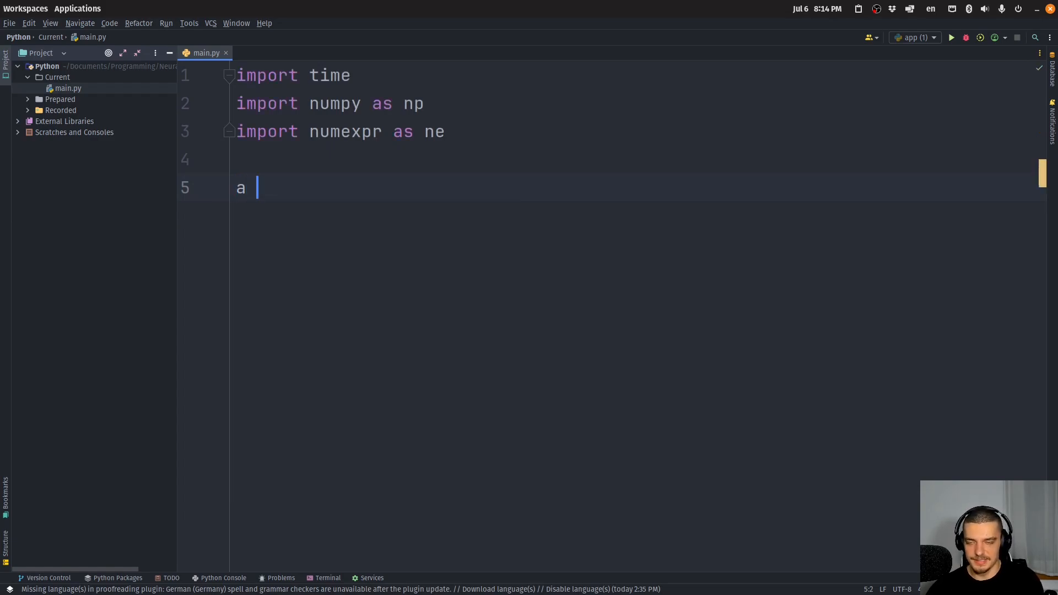
text(= np.random.rand()
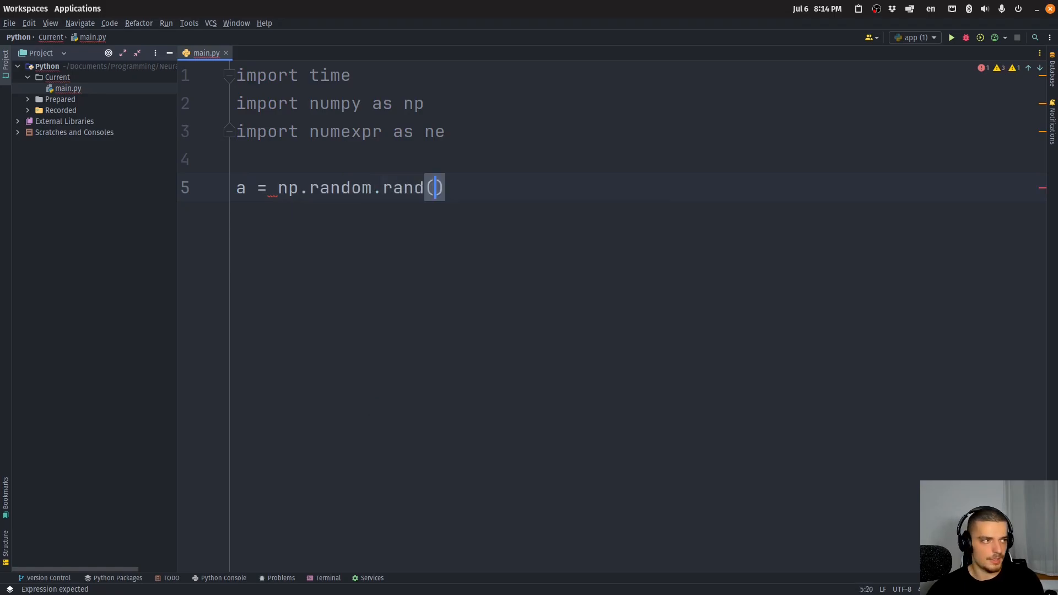
text(10)
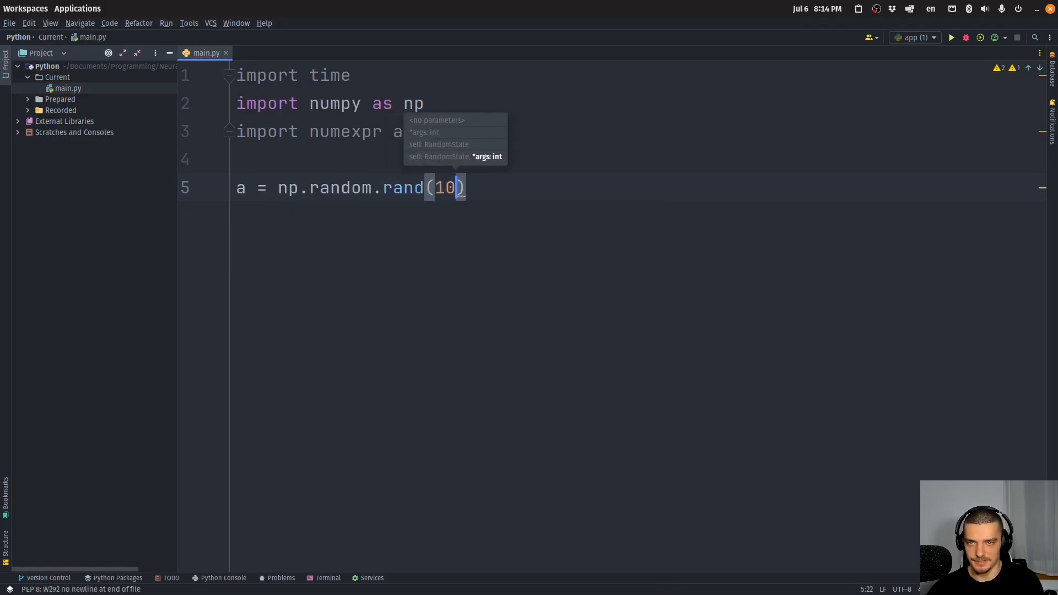
text(000000)
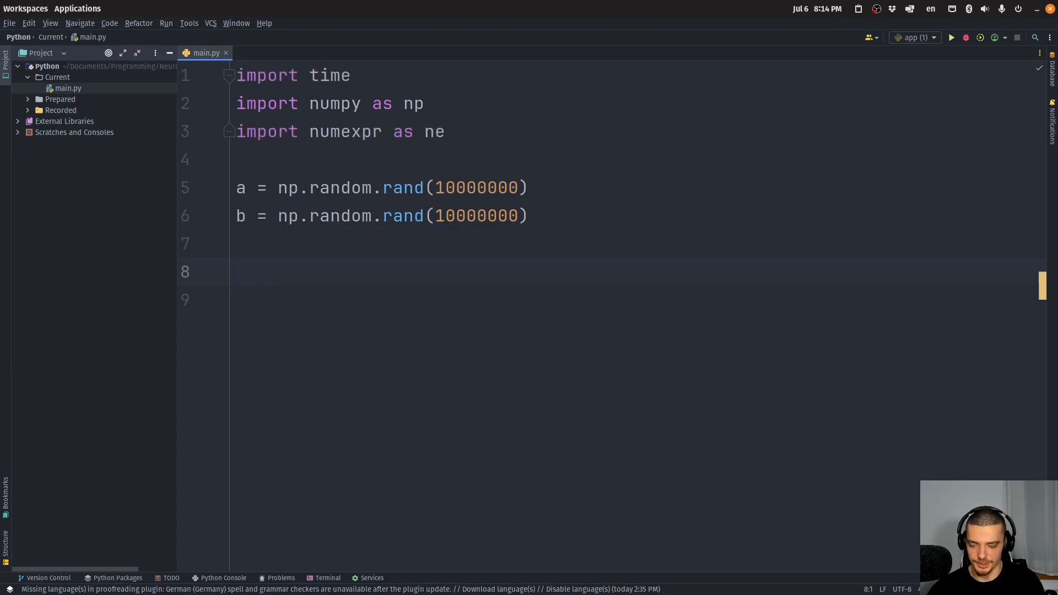
- Time result_np = a * b + np.sin(a) between start and end time.time() calls
text(start = time.t)
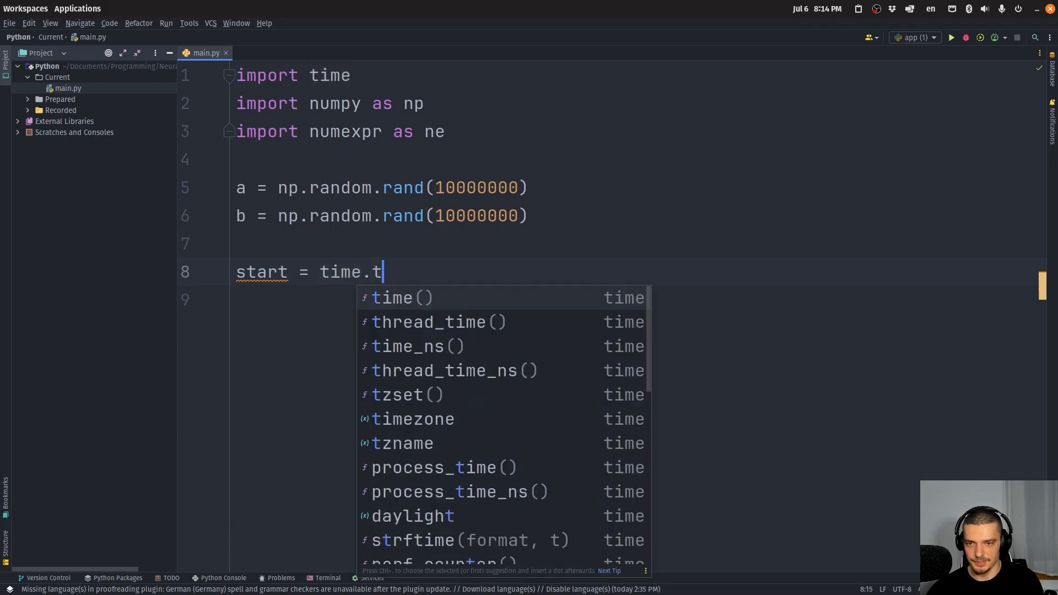
click(402, 298)
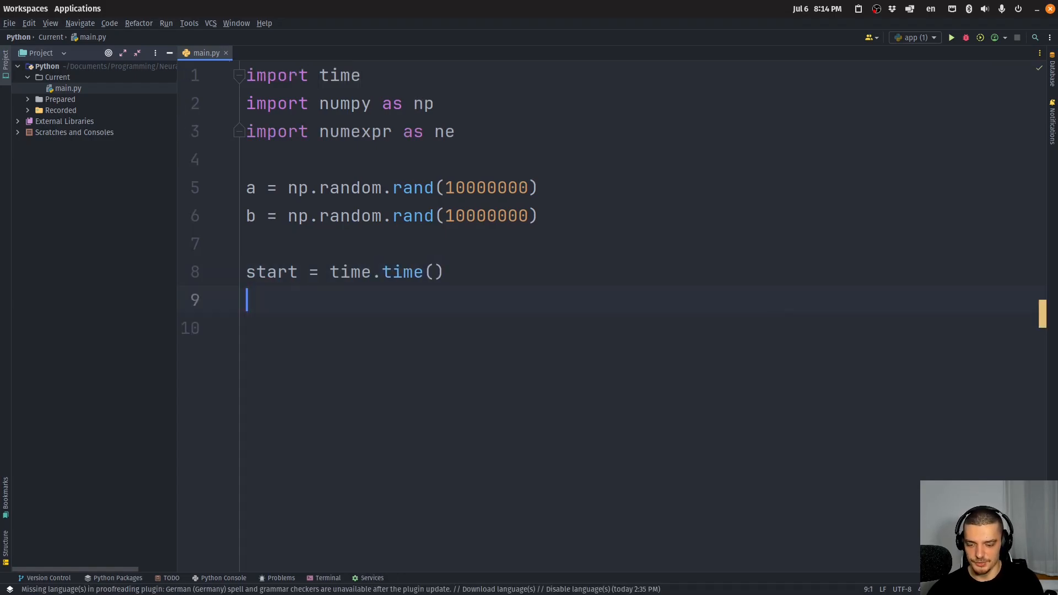
text(r)
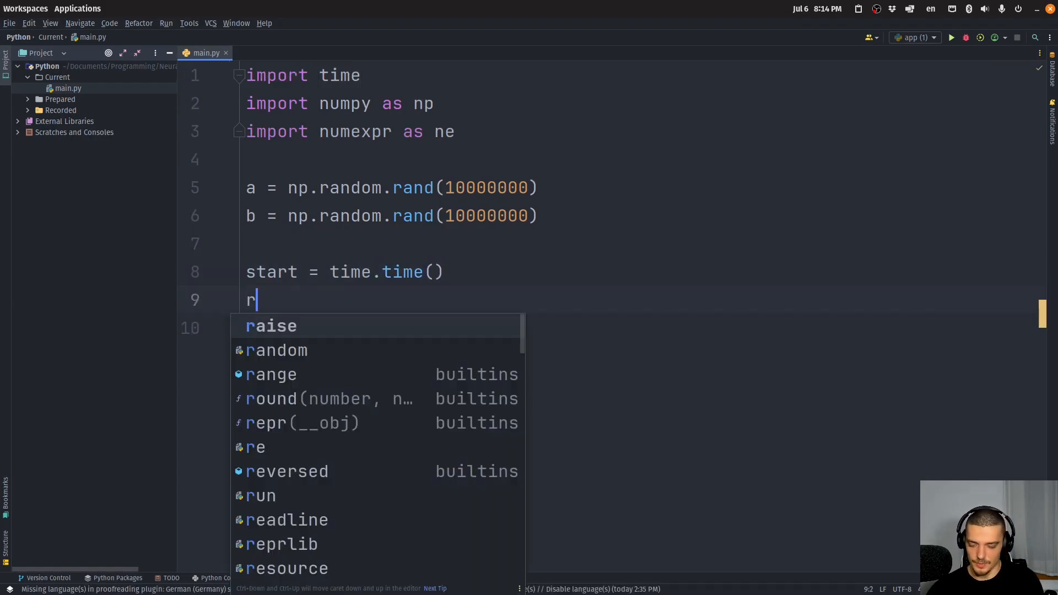
text(esult =)
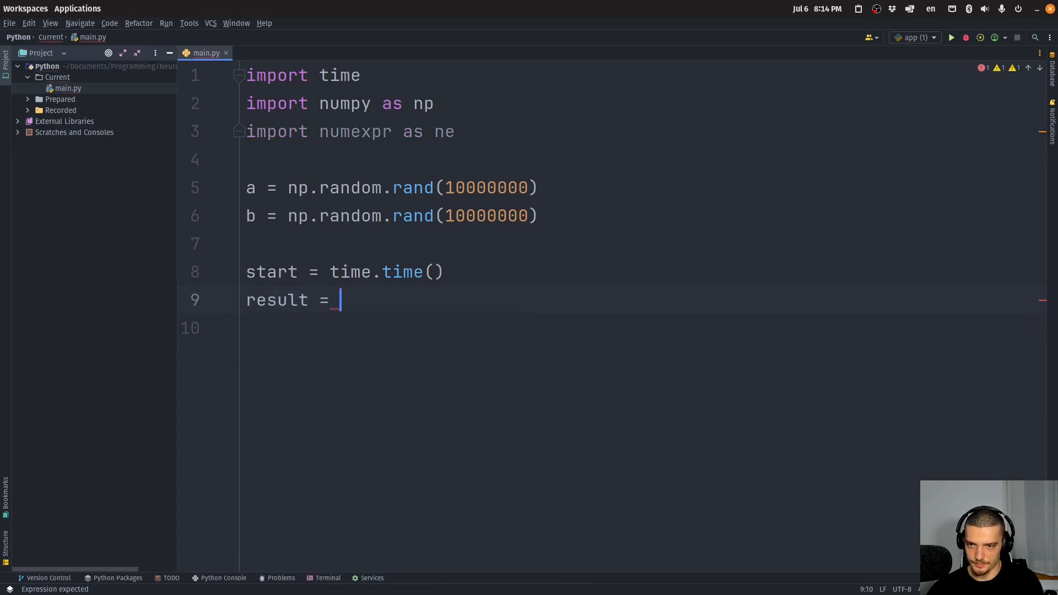
text(_)
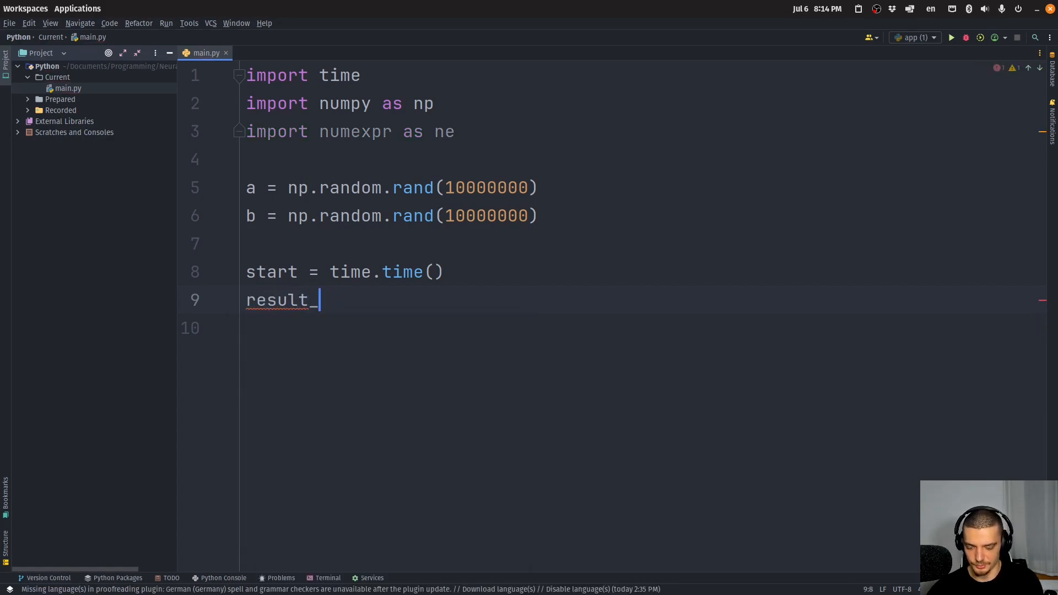
text(np =)
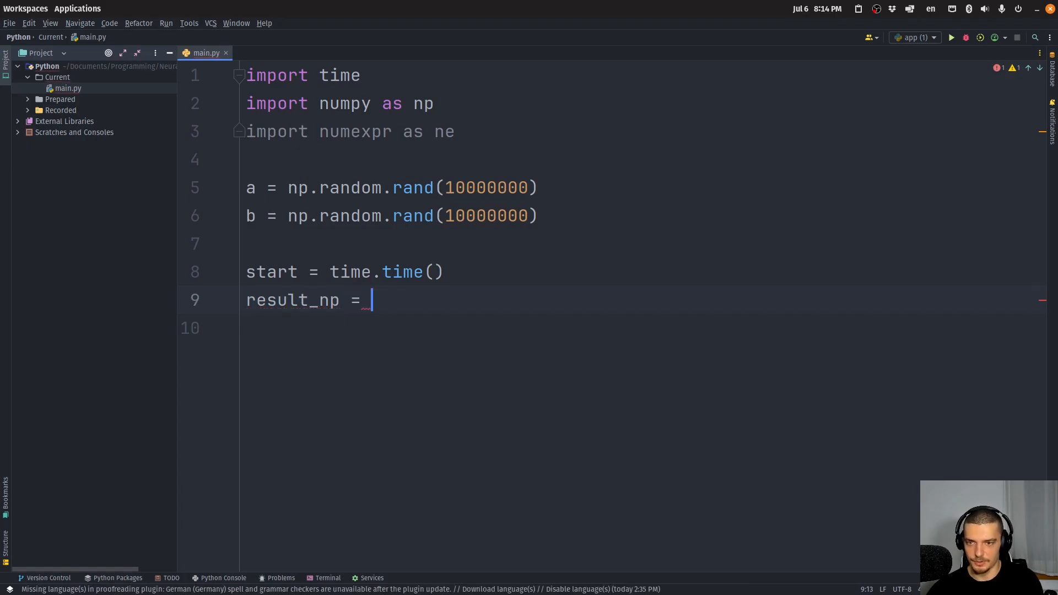
text(a * b +)
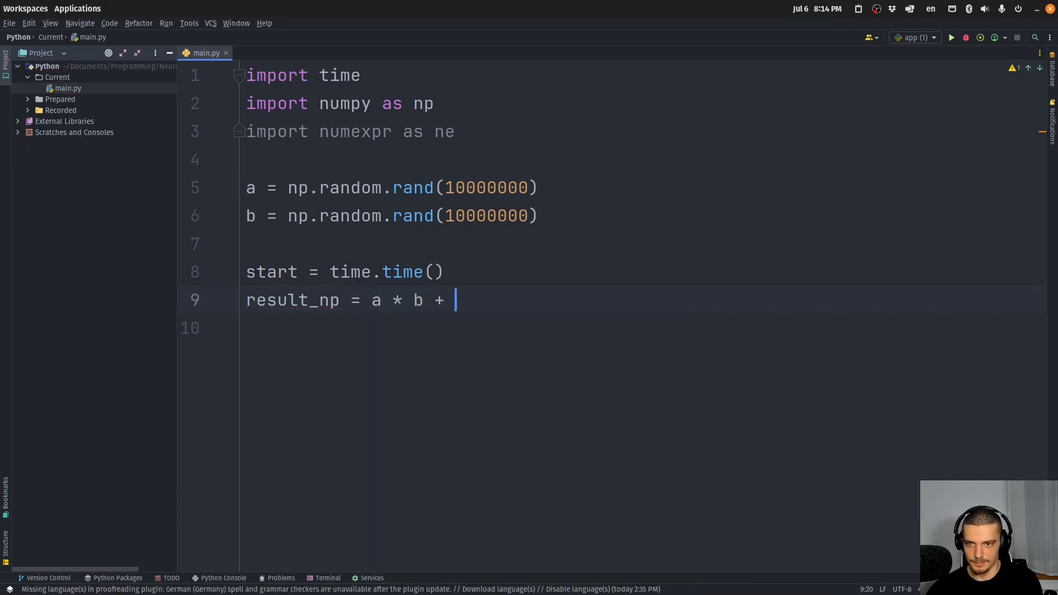
text(np.sin(a))
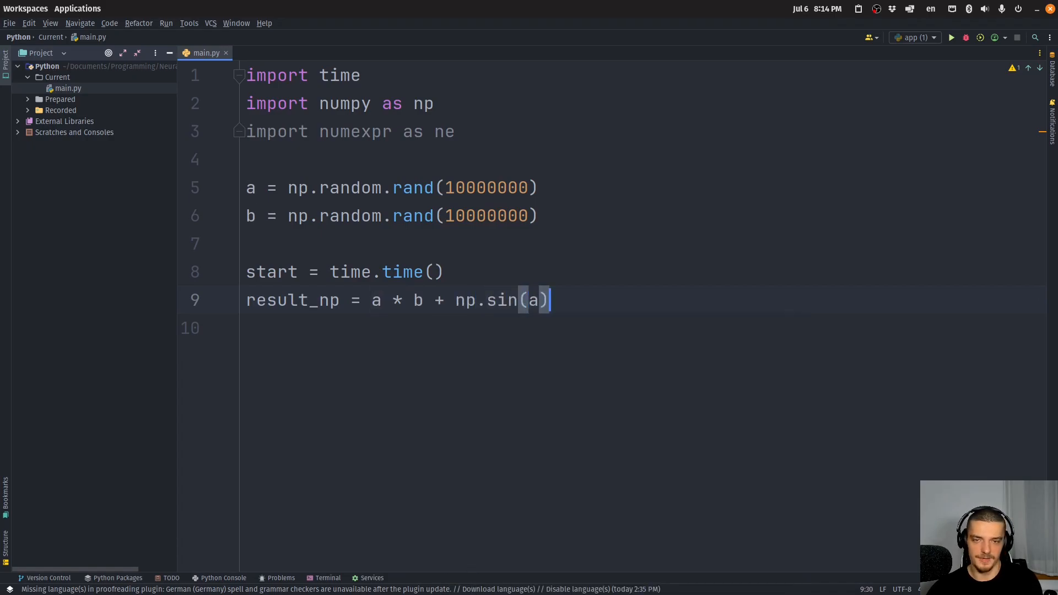
text(end = t)
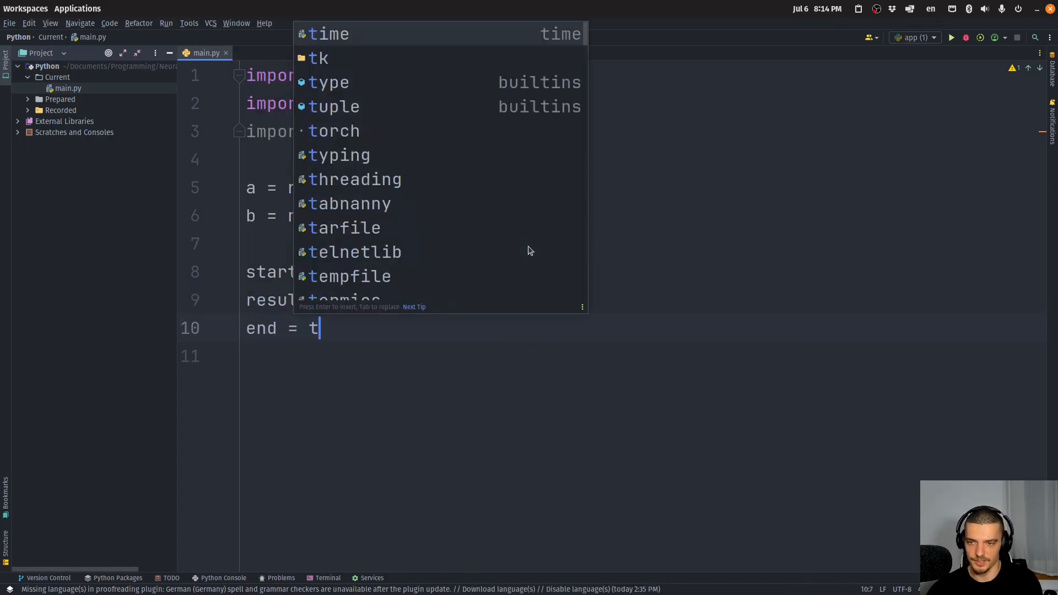
text(ime.time())
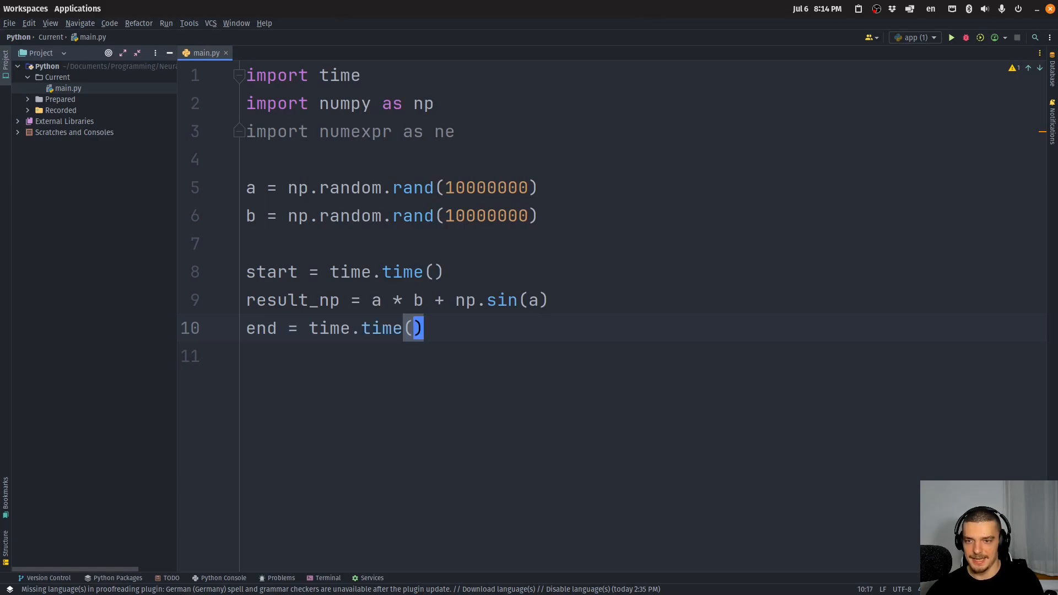
mouse_move(565, 358)
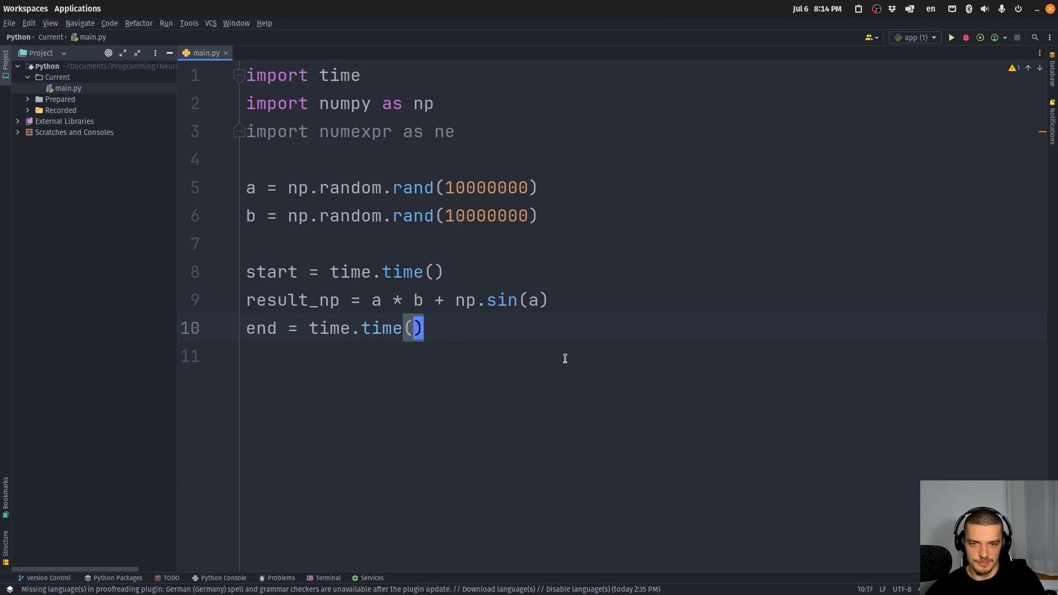
- Print the elapsed end-start time labelled 'NumPy time:'
click(253, 243)
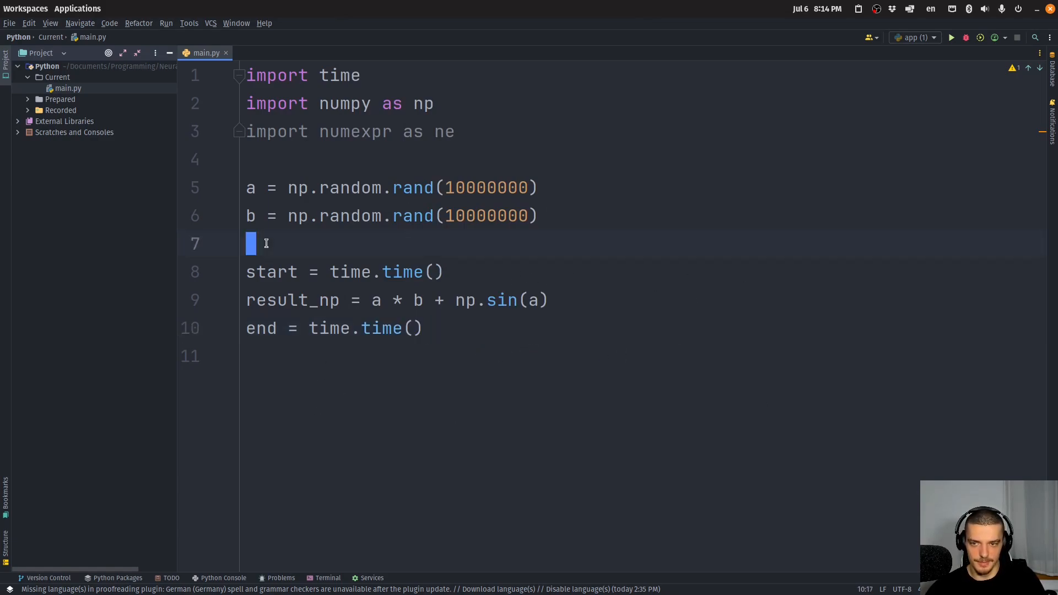
text(print(e)
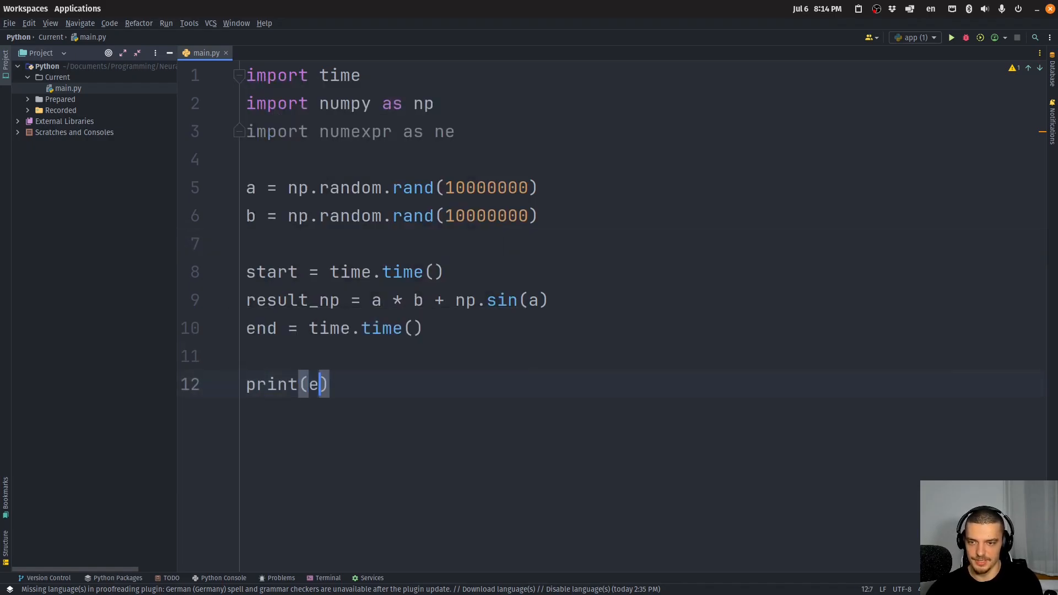
text(nd-start)
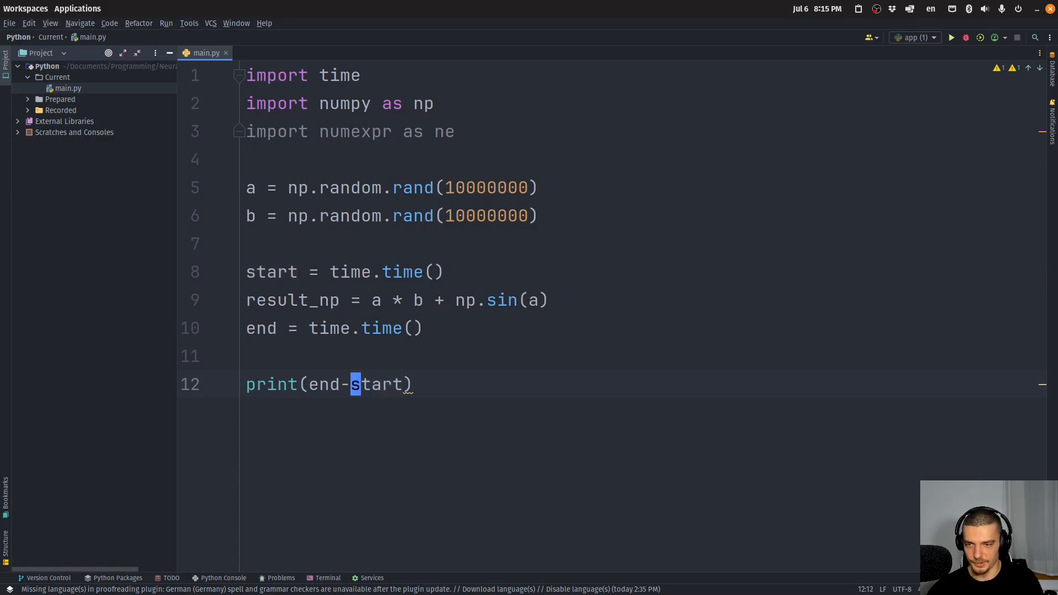
text('Nu)
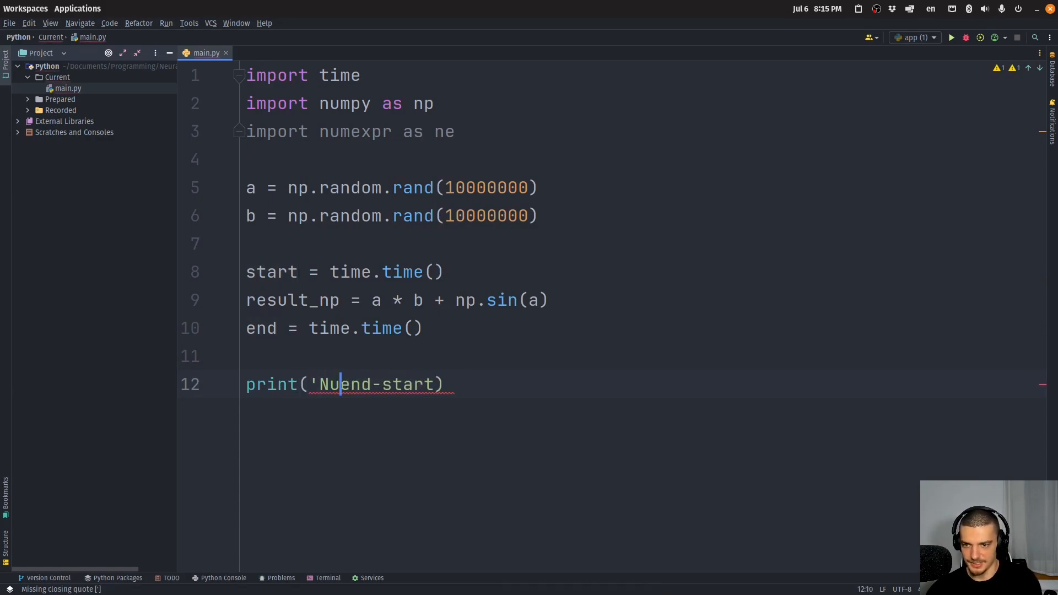
text(Py time)
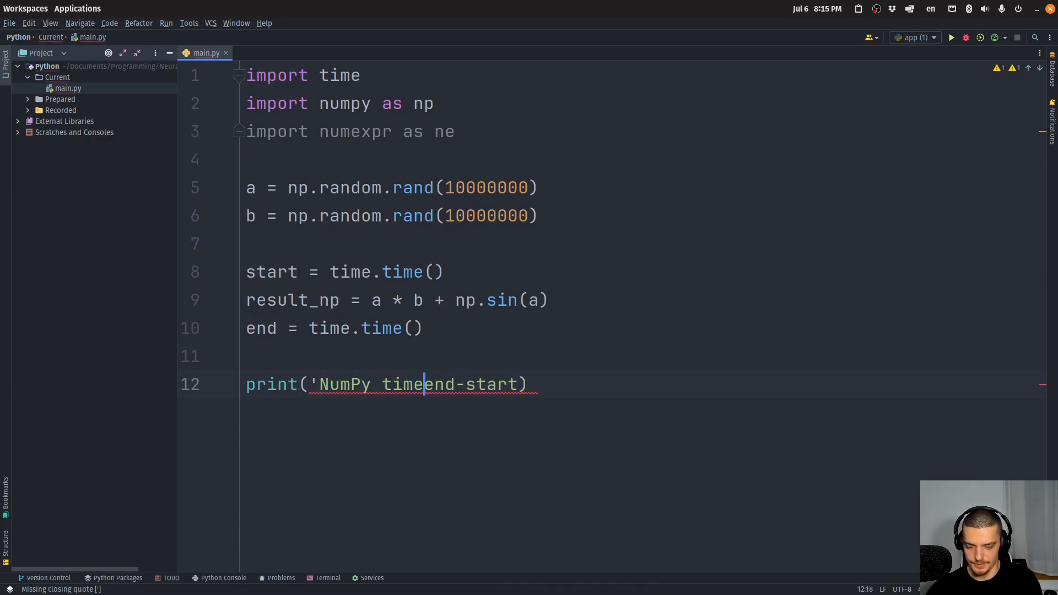
text(:',)
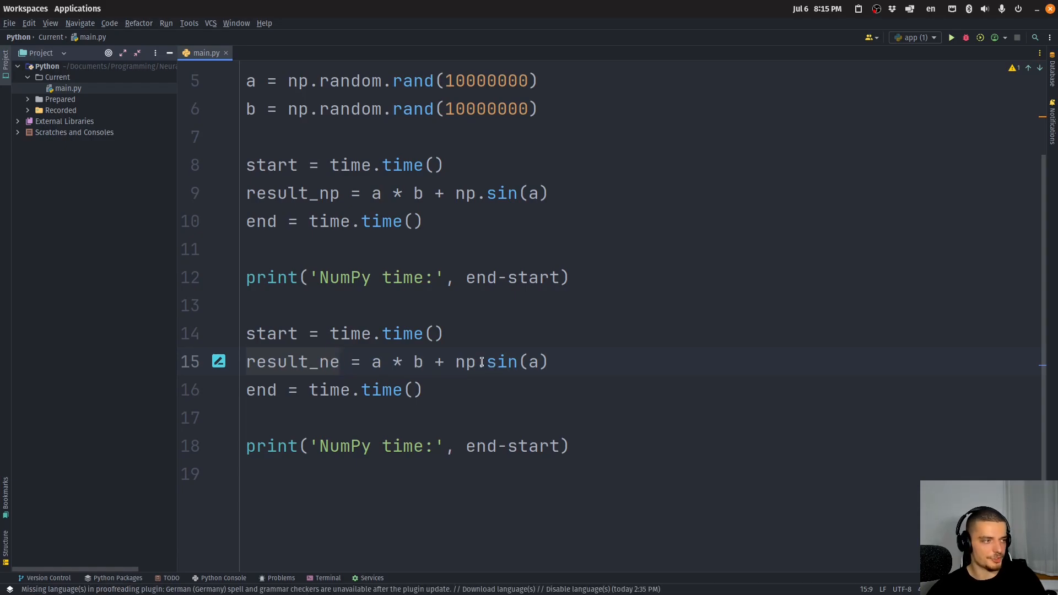
- In the copied block, compute result_ne with ne.evaluate('a * b + sin(a)')
key(Delete)
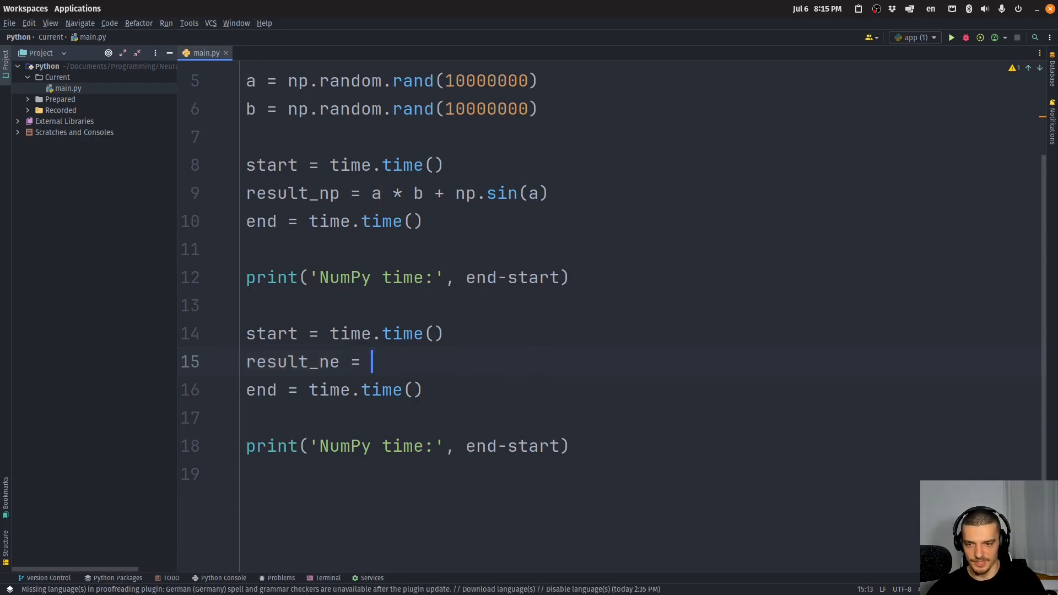
text(ne.evaluate(')
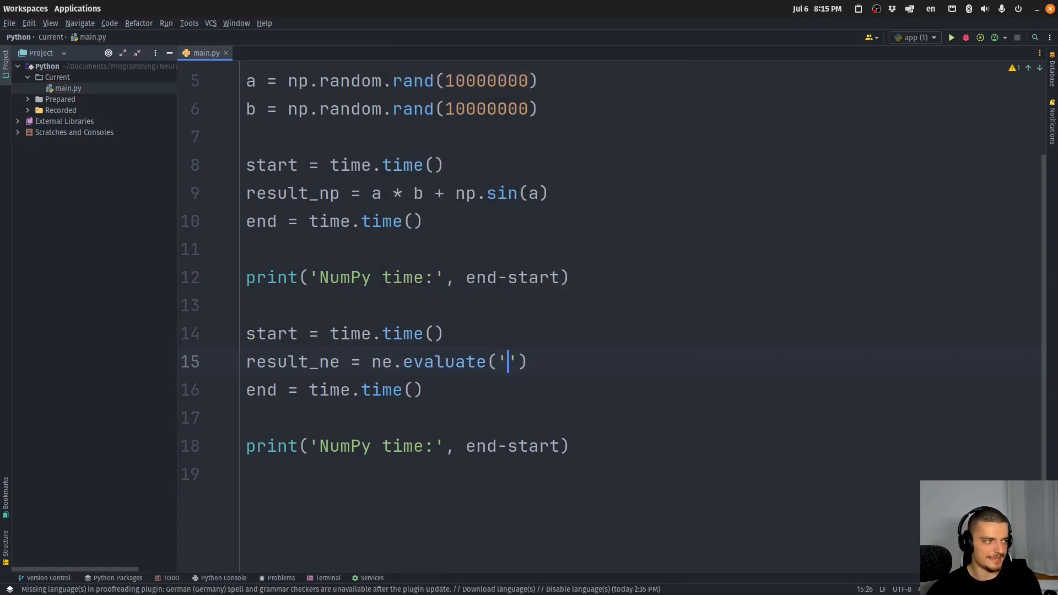
text(a * b)
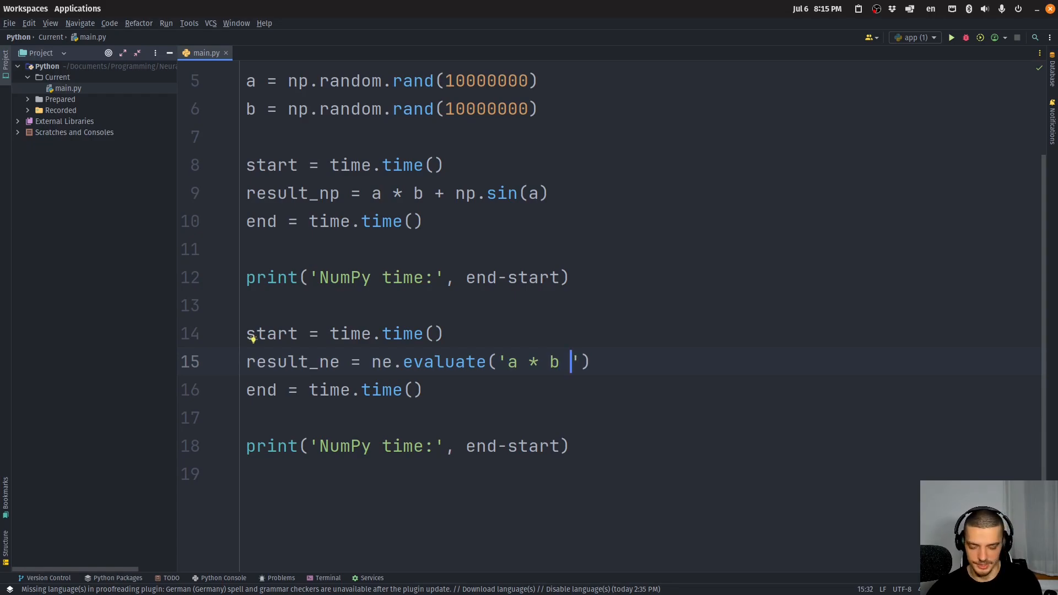
text(+ sin(a))
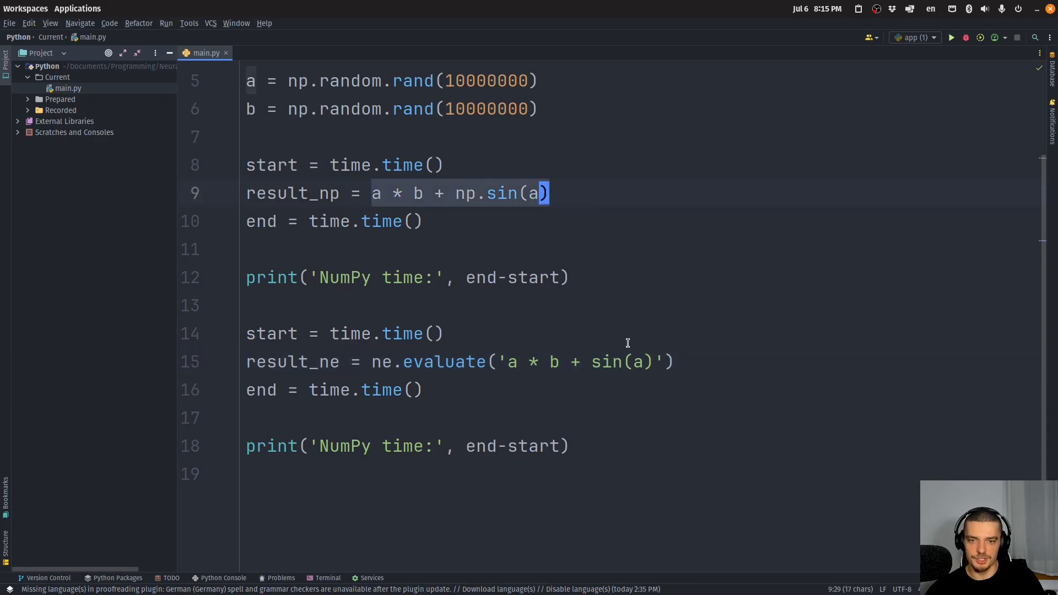
click(405, 361)
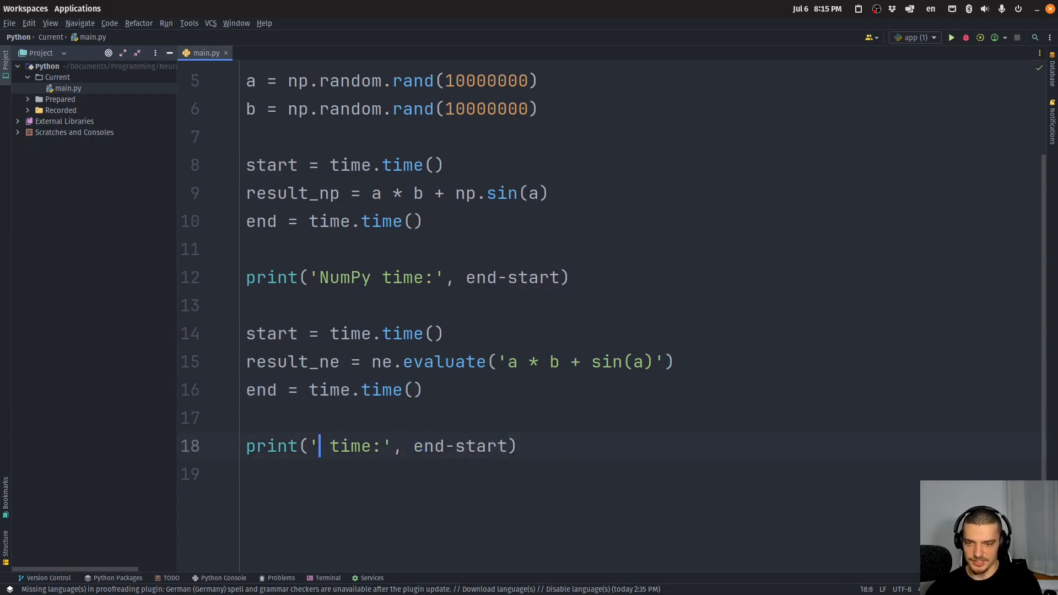
- Relabel the second print 'NumExpr time:', run main.py, and hide the output
text(NumExpr)
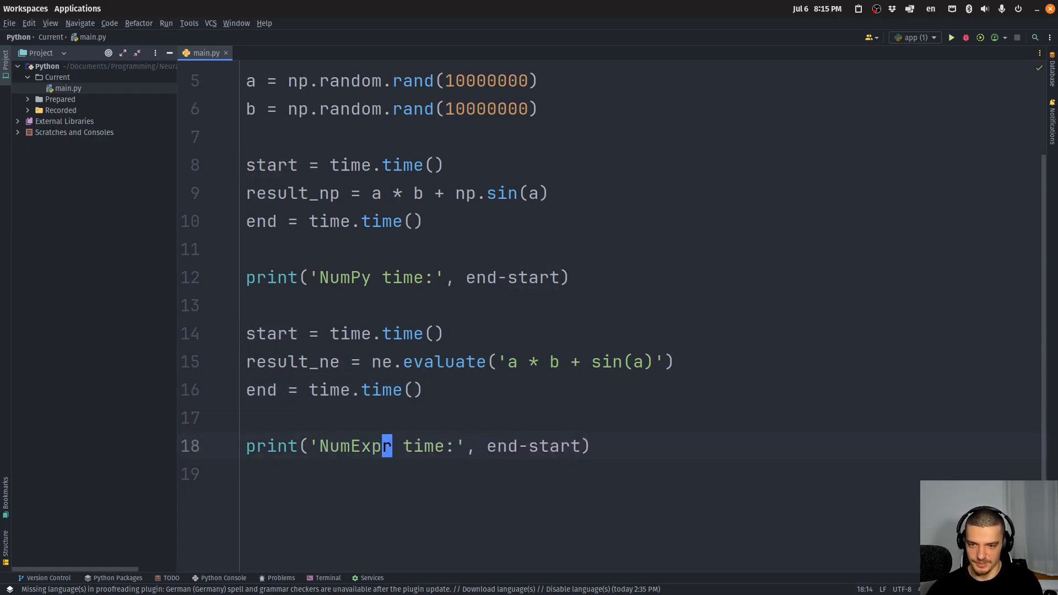
click(951, 37)
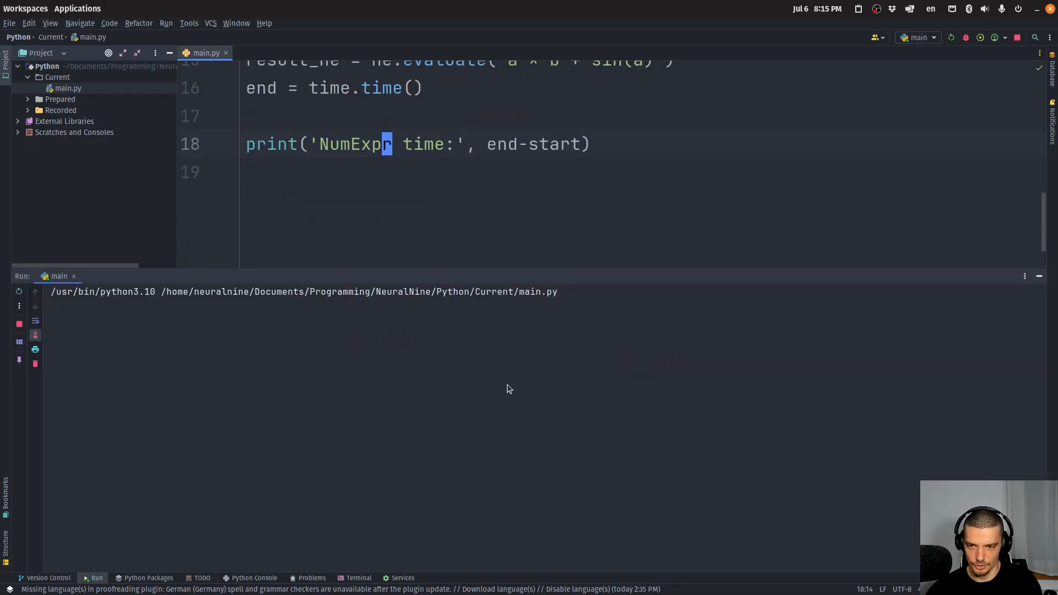
click(953, 37)
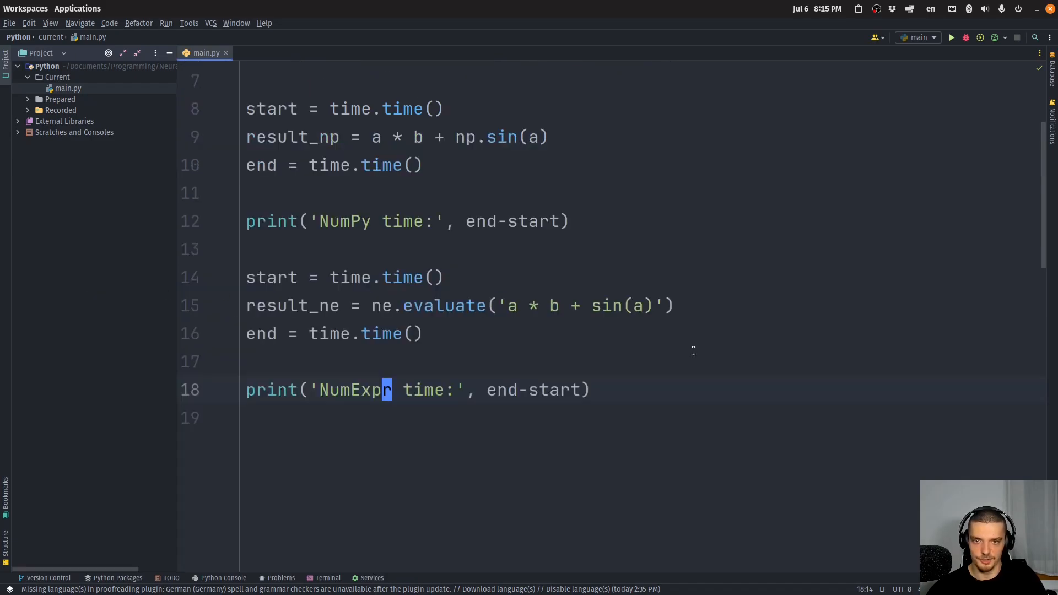
- Enlarge the rand size to 100,000,000 values and rerun the NumPy versus numexpr benchmark
scroll(up, 3)
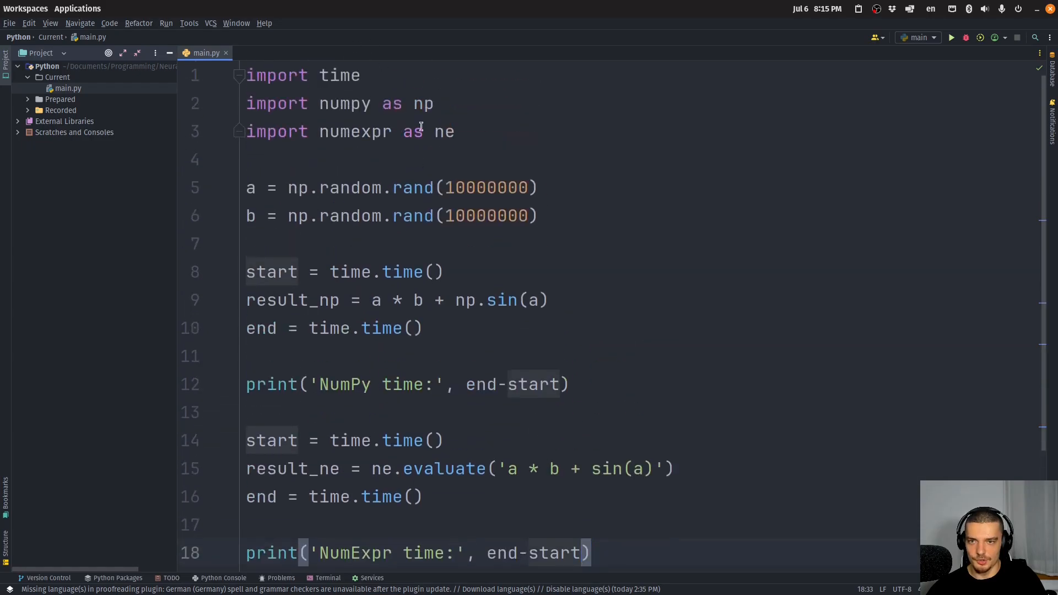
text(0)
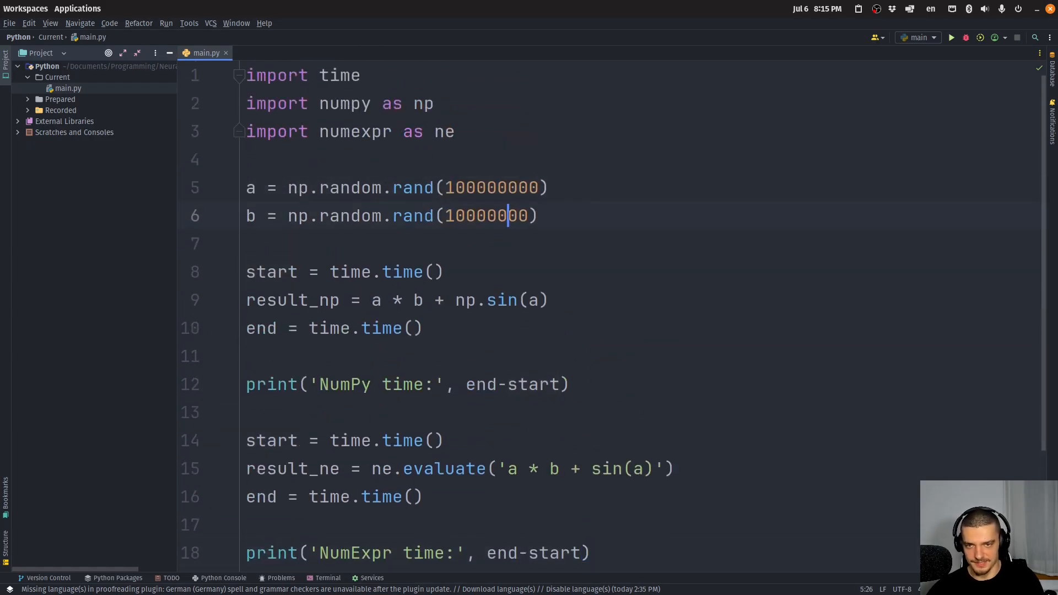
click(951, 37)
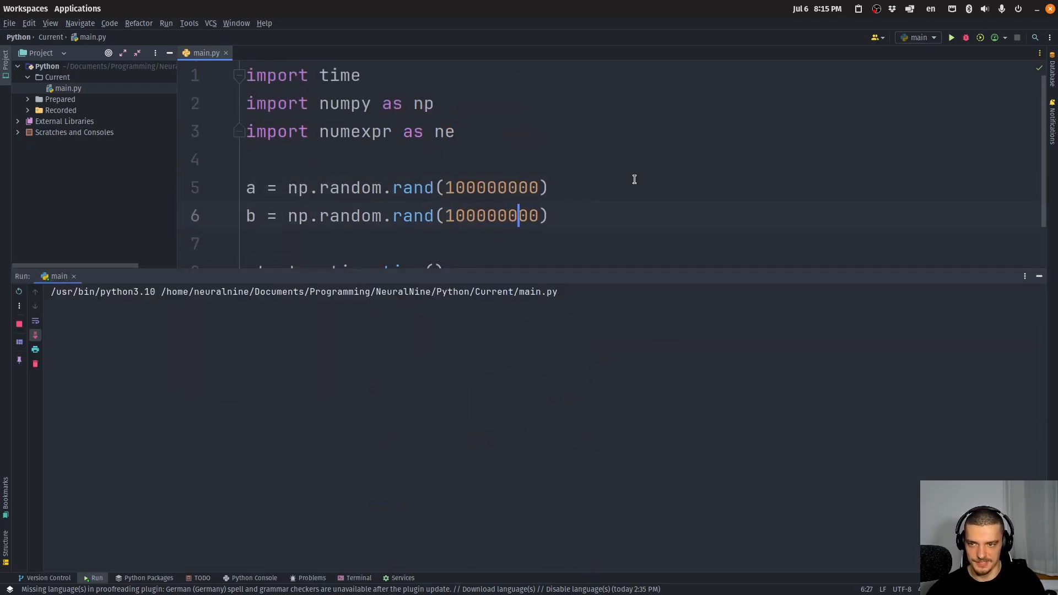
mouse_move(568, 226)
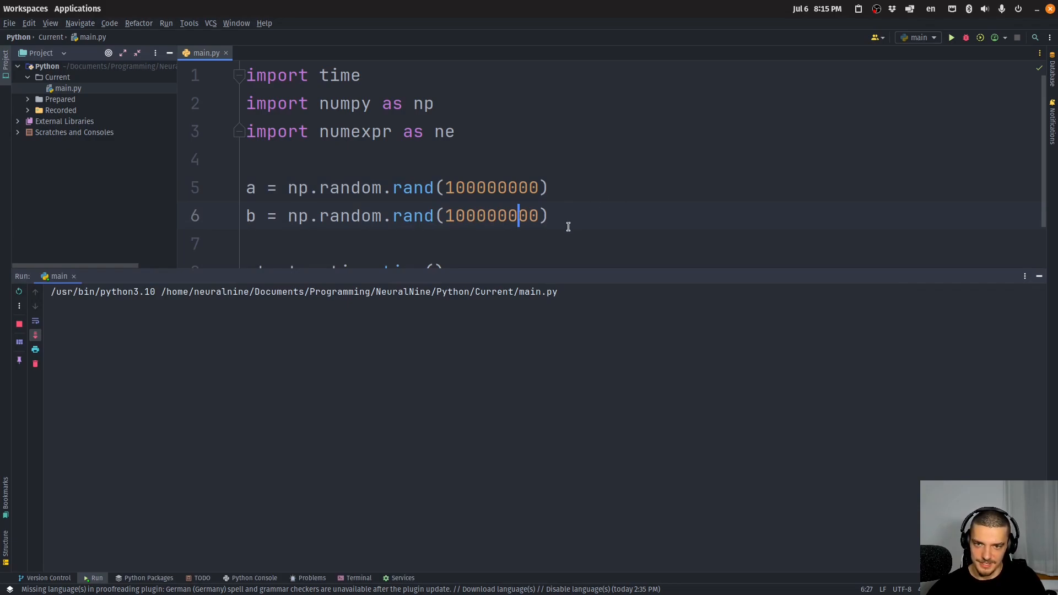
scroll(down, 3)
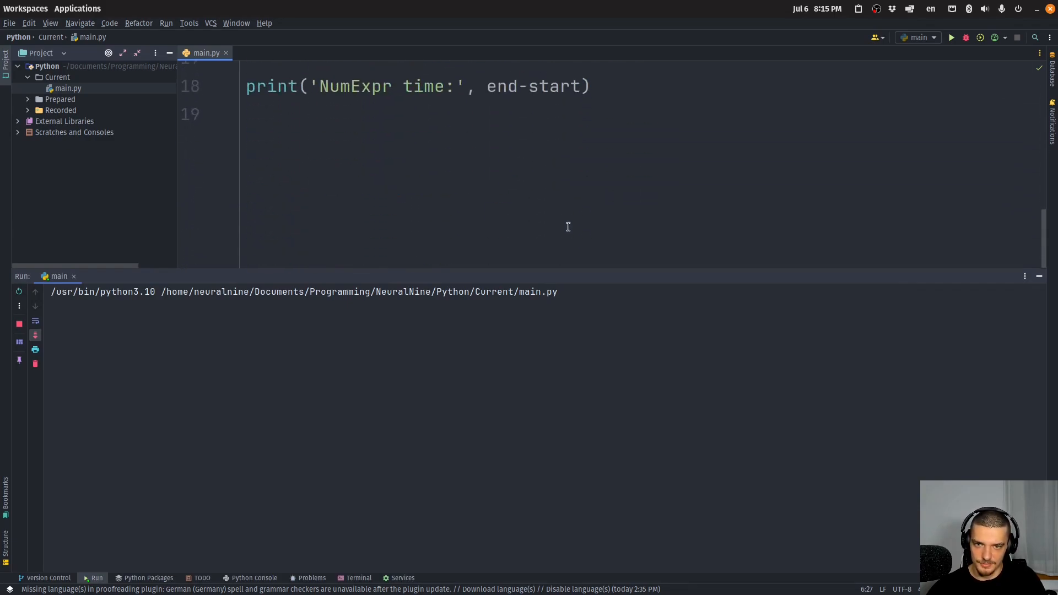
click(951, 37)
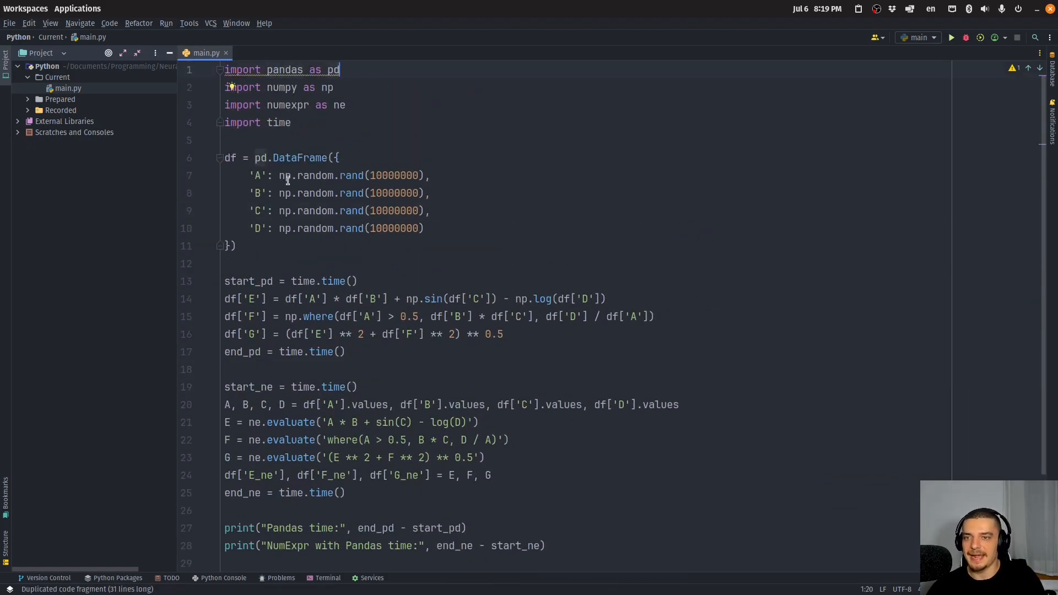
- Walk through the pandas benchmark code, highlighting the expression computing column E
click(259, 175)
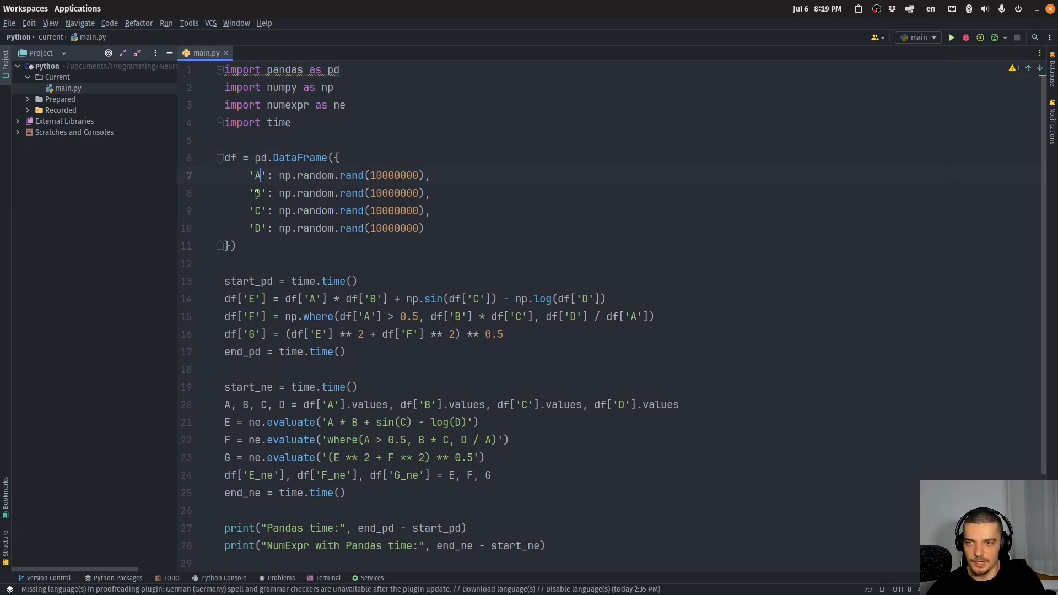
click(392, 193)
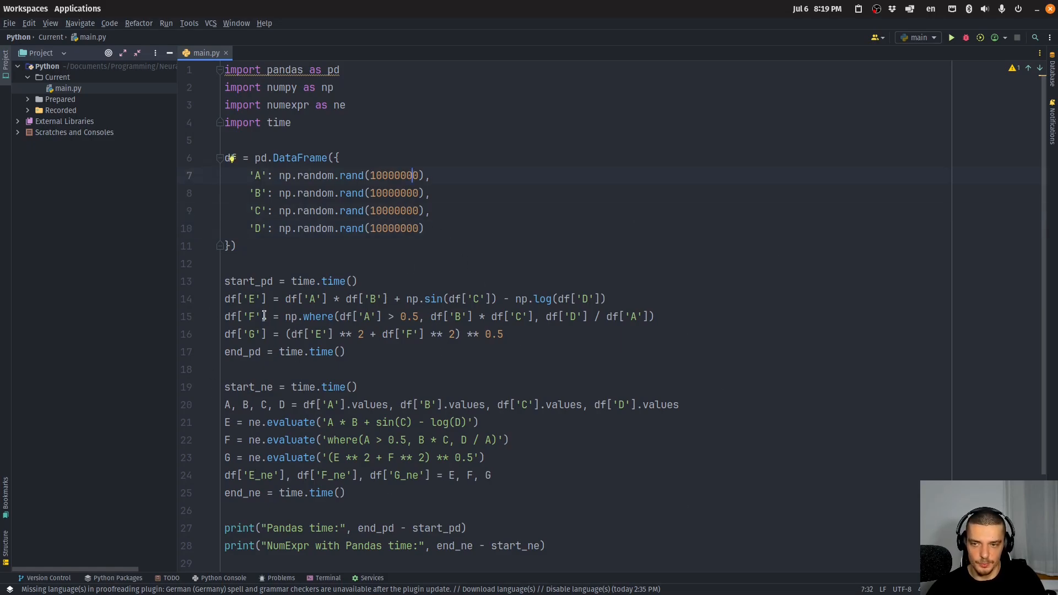
click(255, 333)
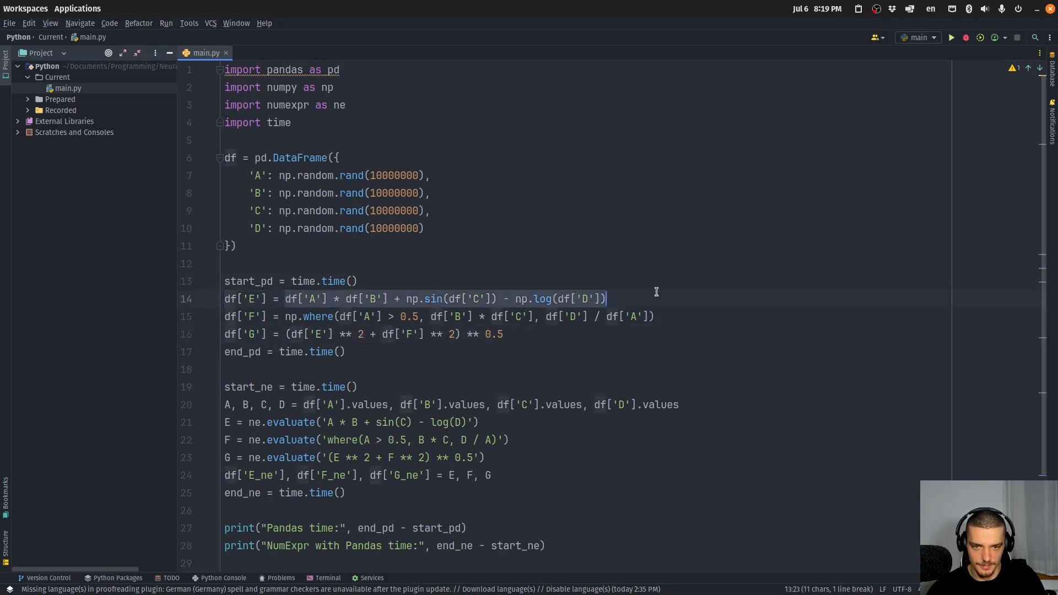
double_click(313, 299)
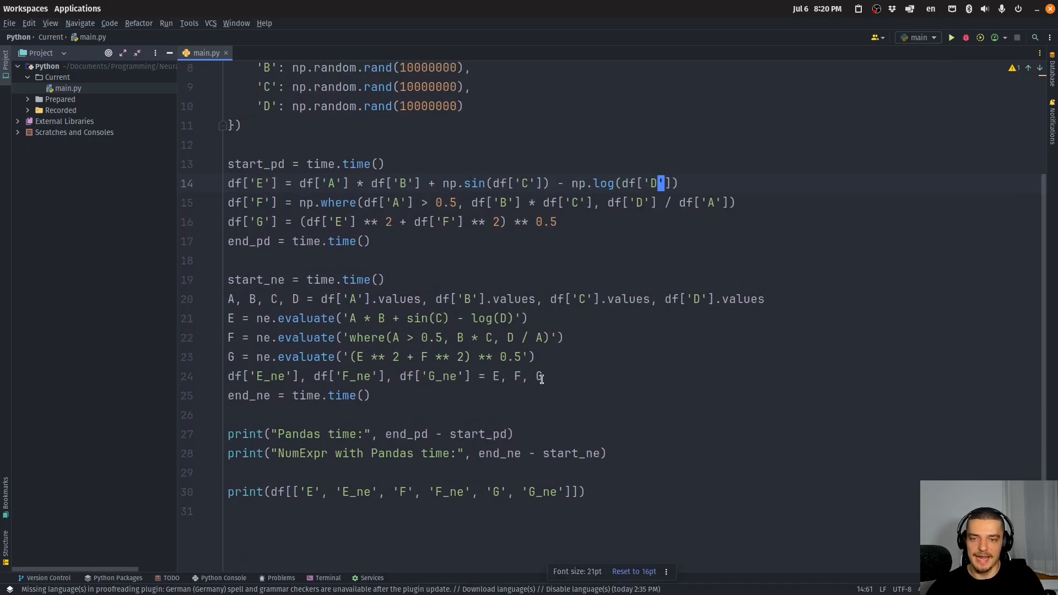
click(265, 337)
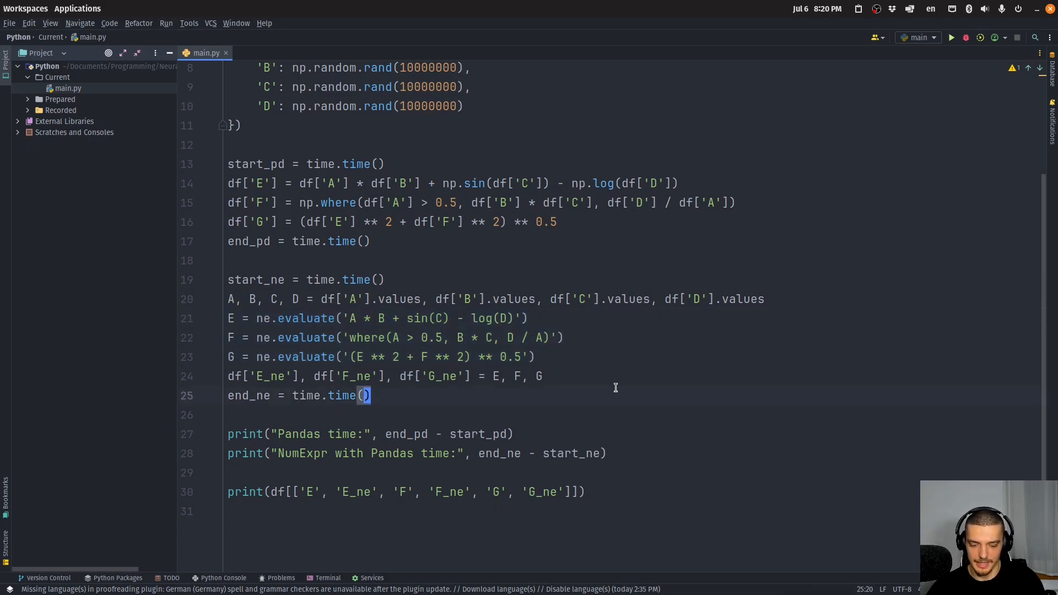
- Run the pandas benchmark and scroll through timings: Pandas ~0.466 s versus NumExpr ~0.126 s
click(952, 37)
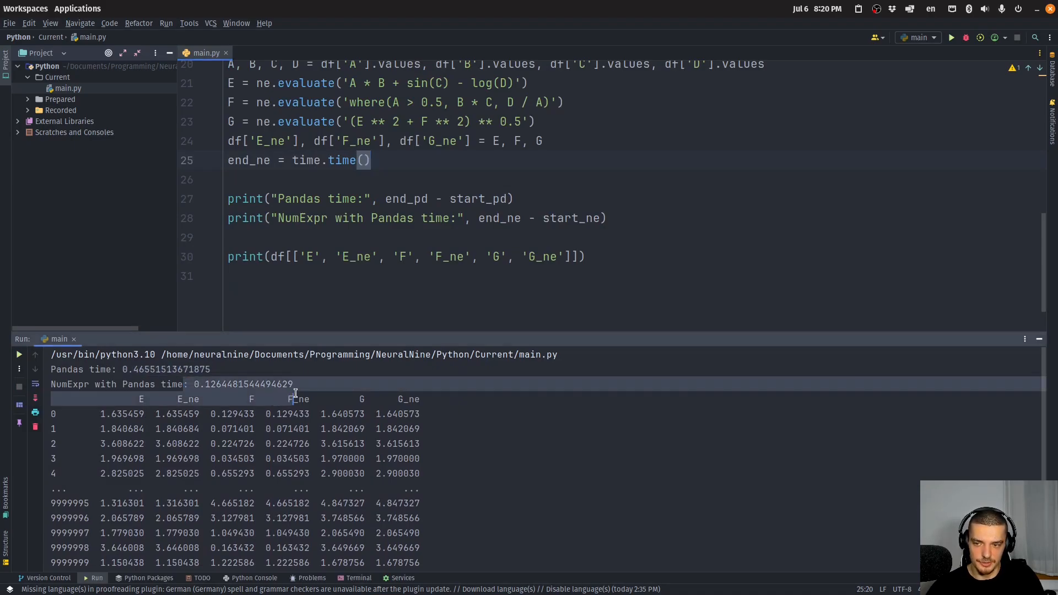
scroll(down, 3)
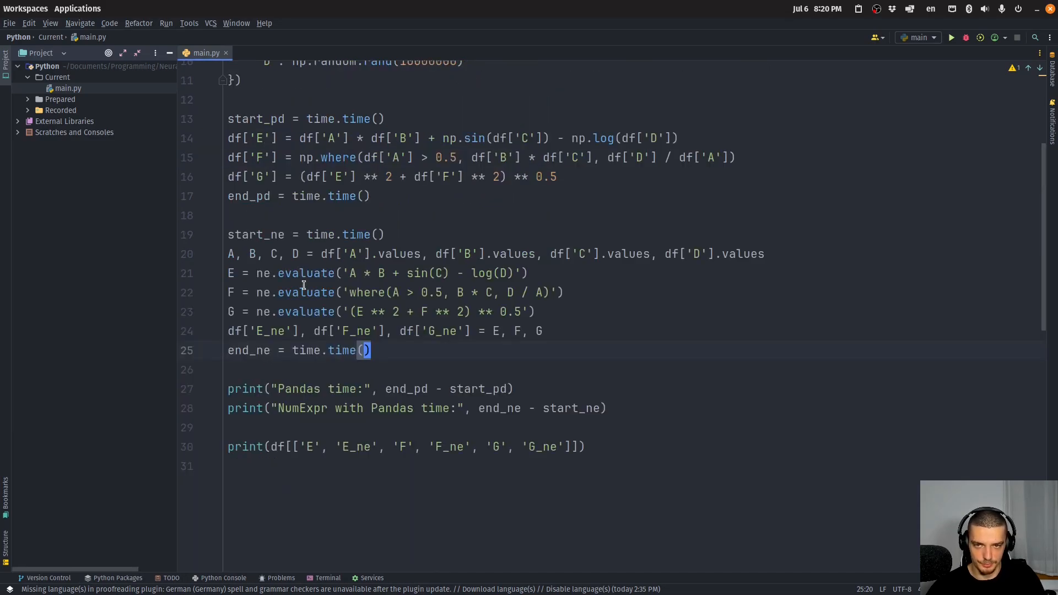
- Run the benchmark with 20,000,000-value columns A–D, then stop it and review the code
scroll(up, 3)
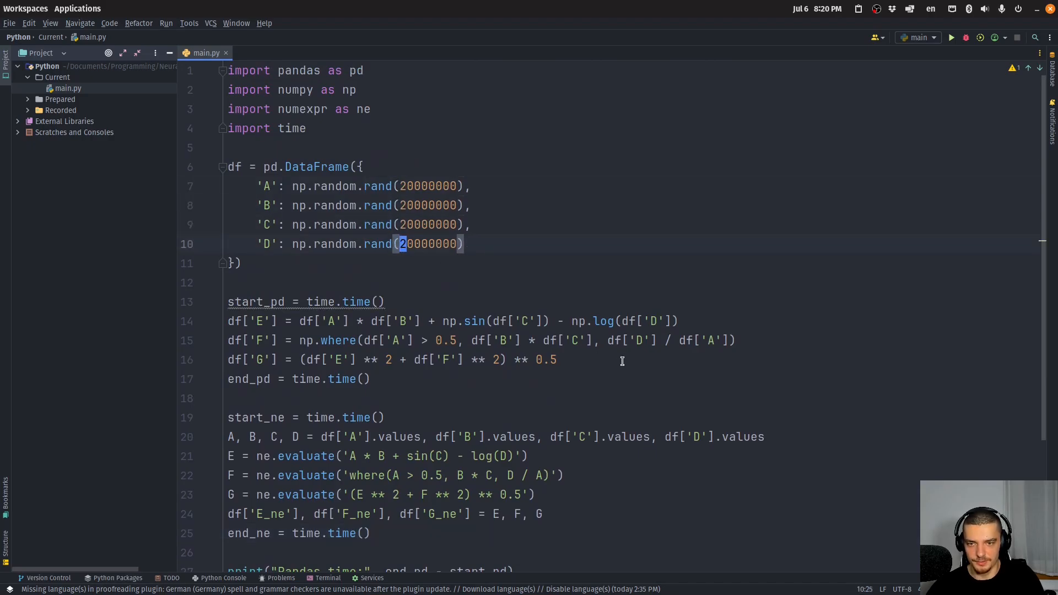
click(952, 37)
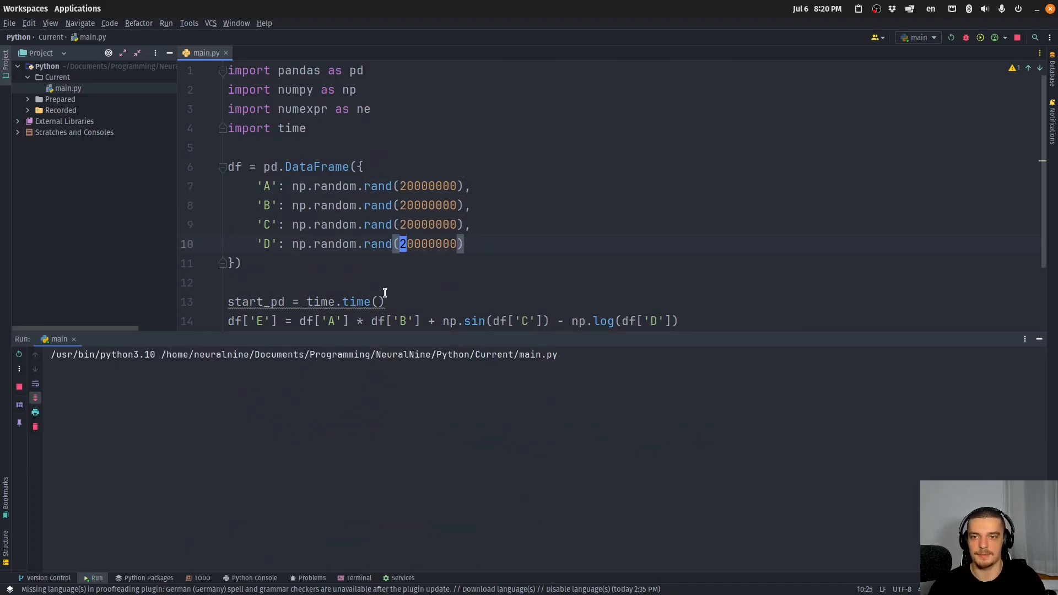
click(951, 37)
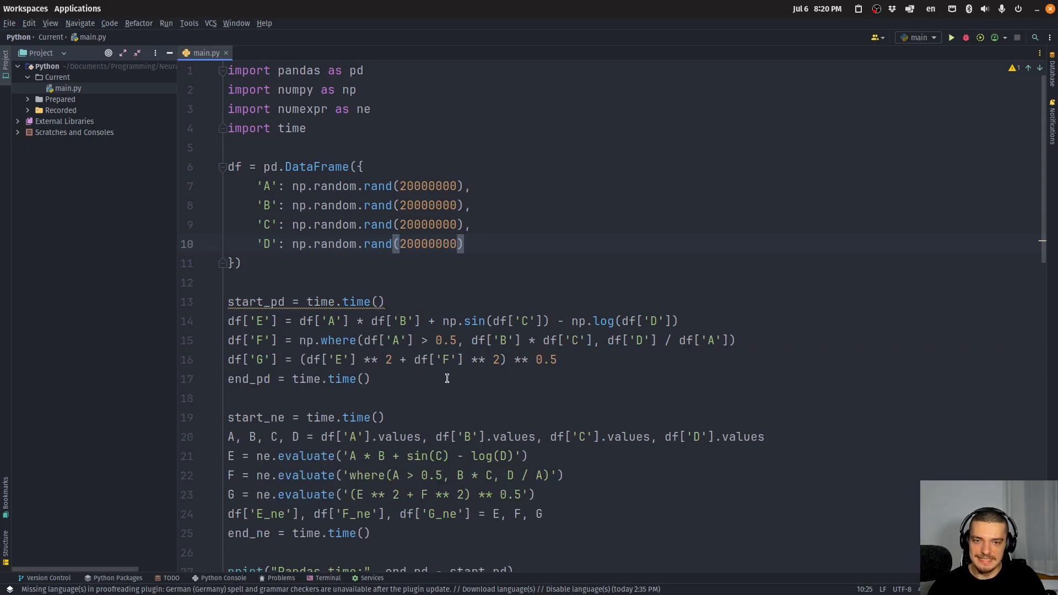
scroll(down, 3)
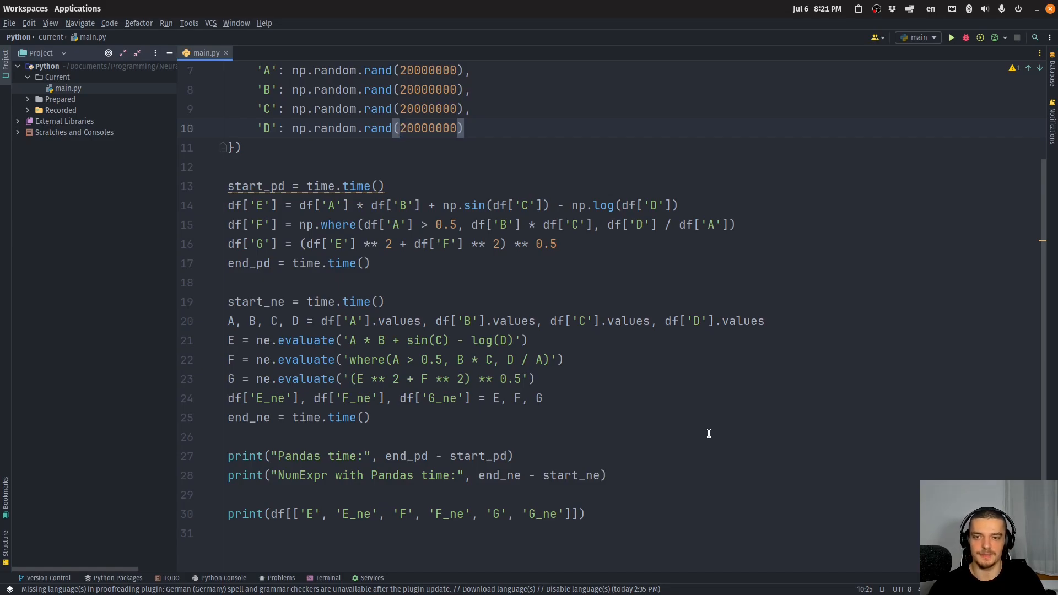
mouse_move(493, 412)
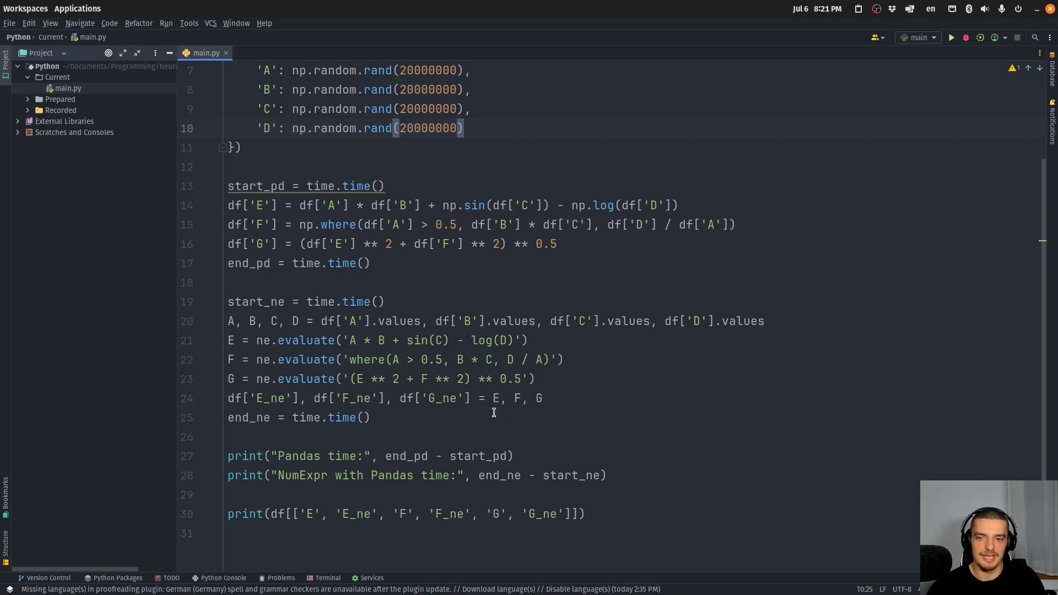
scroll(up, 3)
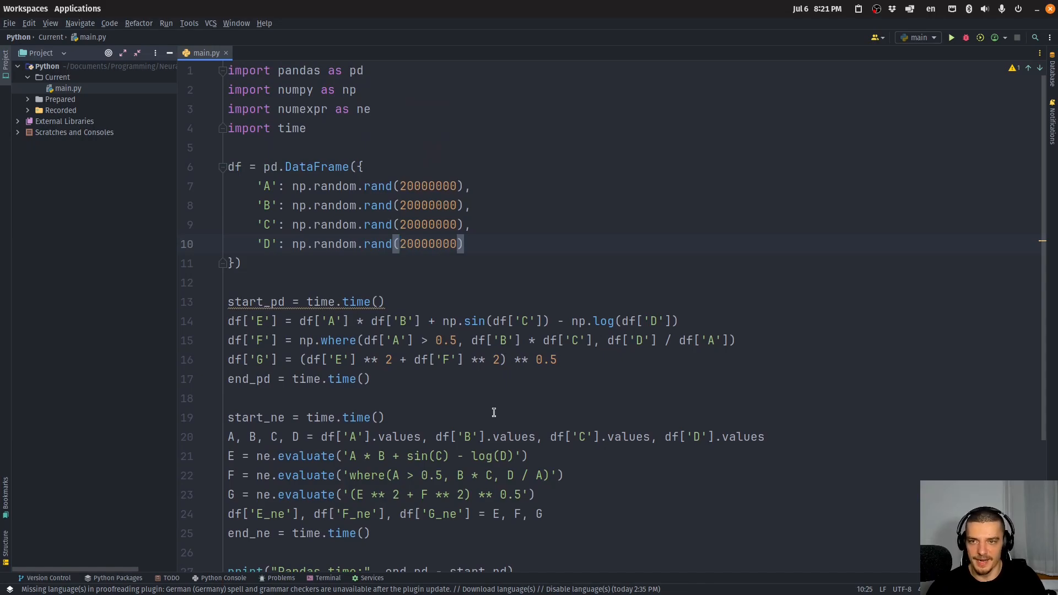
mouse_move(442, 429)
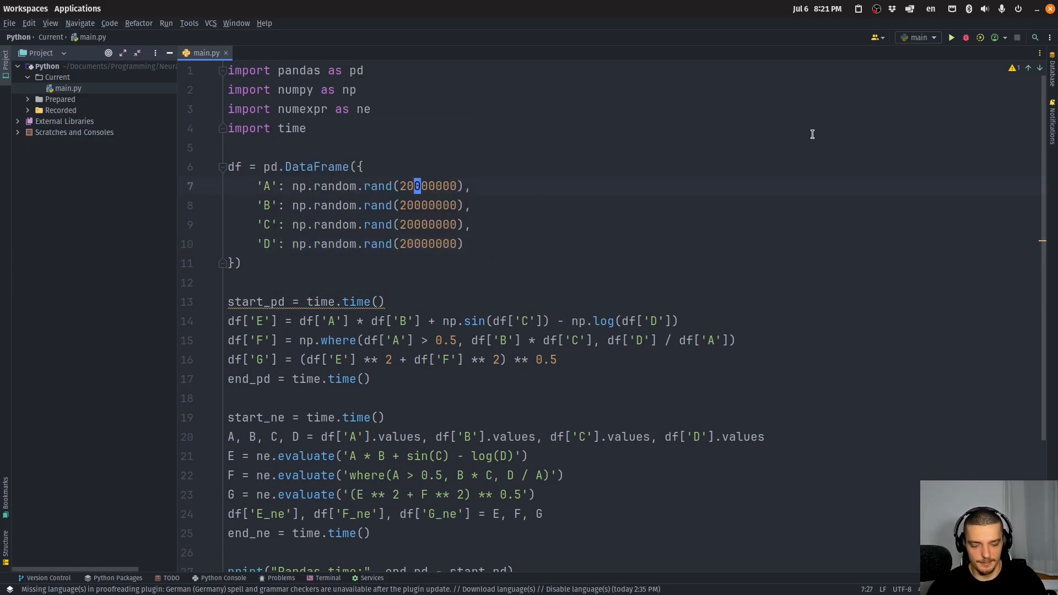
- Cut all four rand column sizes to 200 and run the benchmark twice
key(BackSpace)
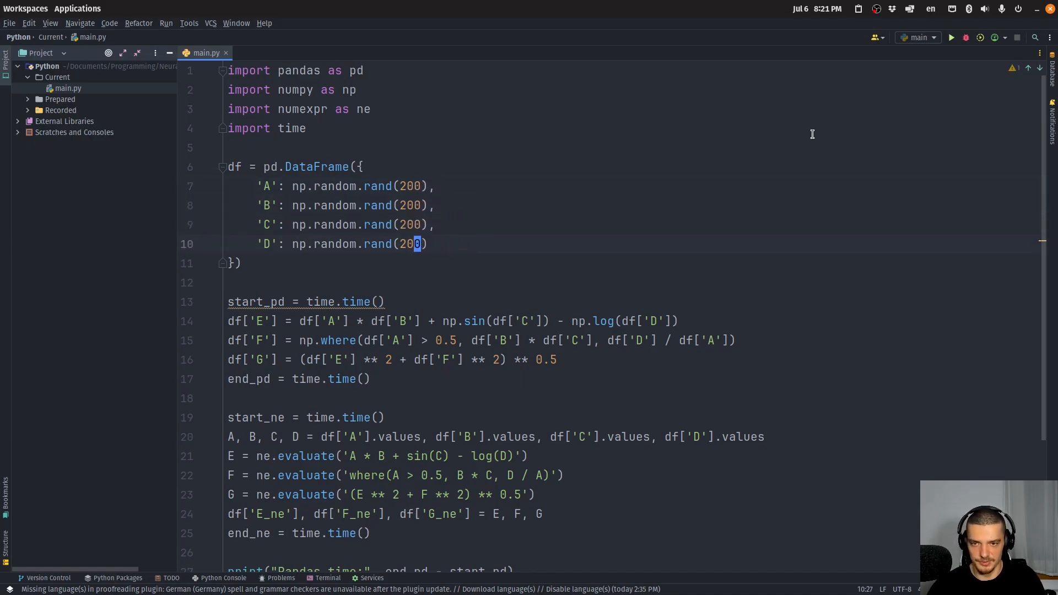
click(951, 37)
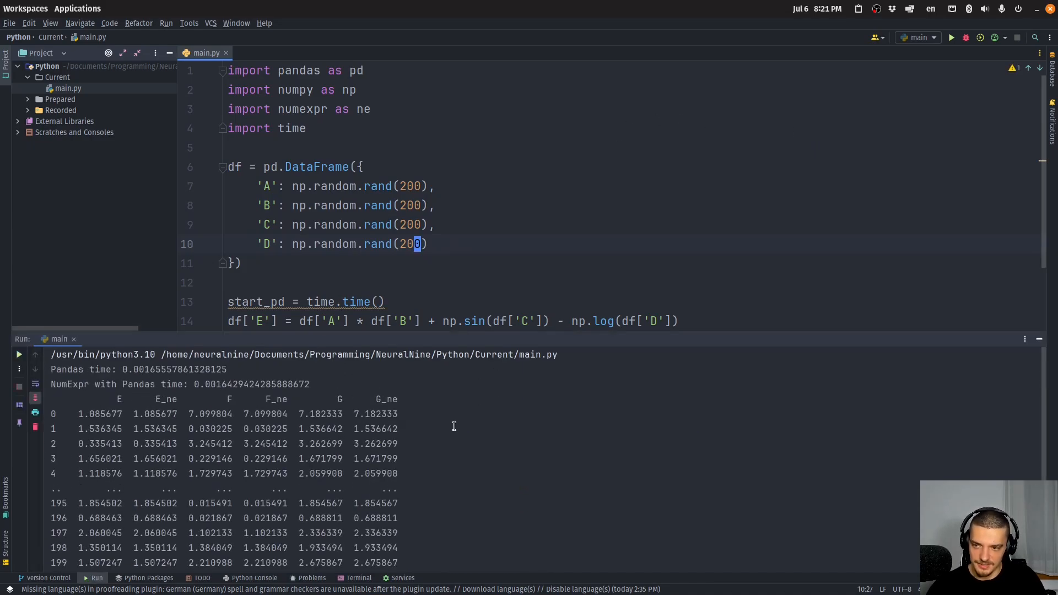
mouse_move(211, 394)
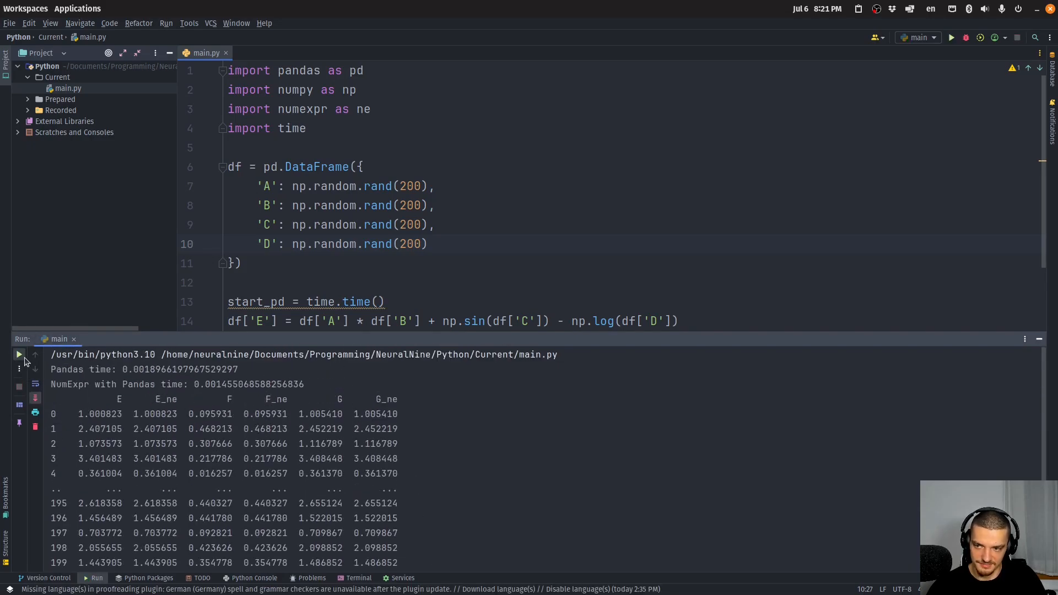
click(18, 355)
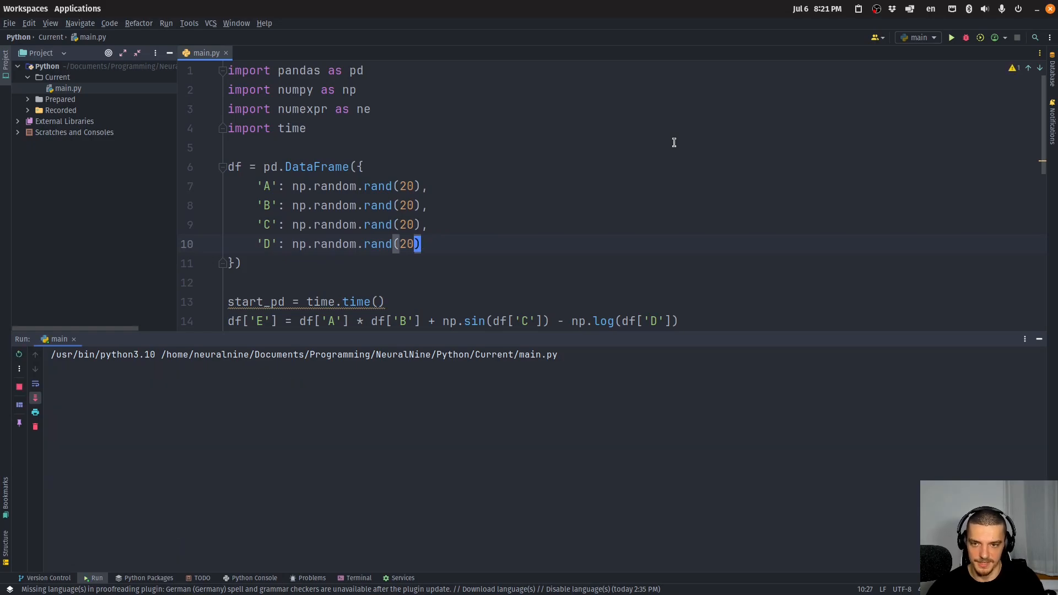
- Run the benchmark with 20-value columns, then with just 2 values per column
click(951, 37)
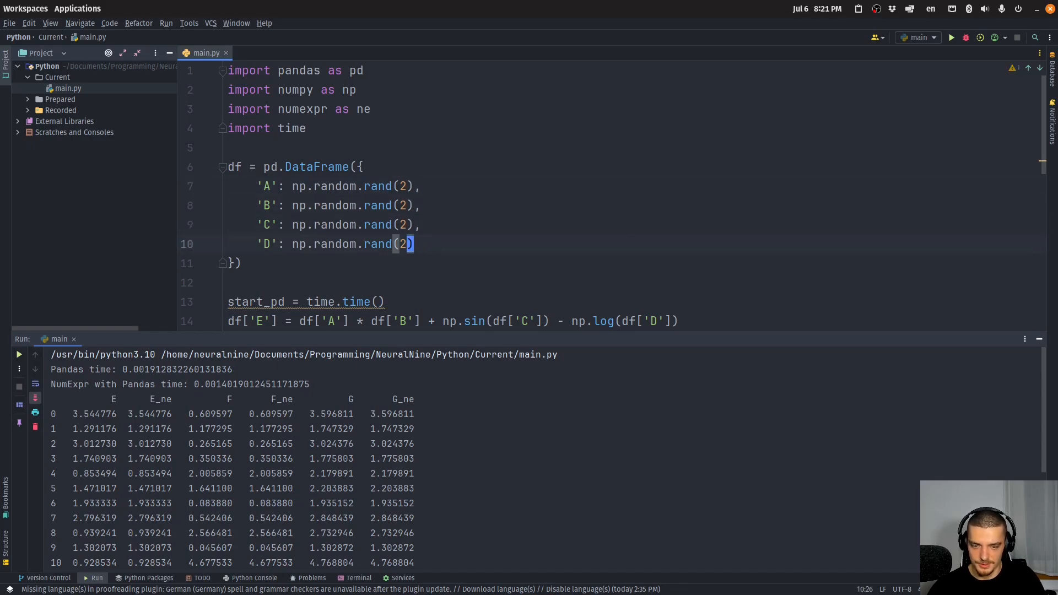
click(951, 37)
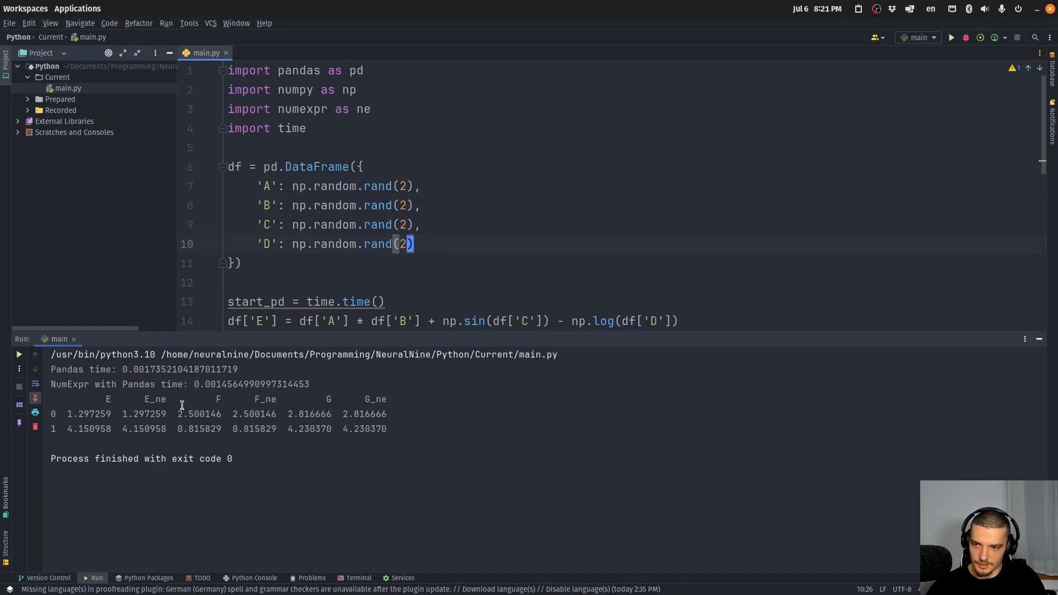